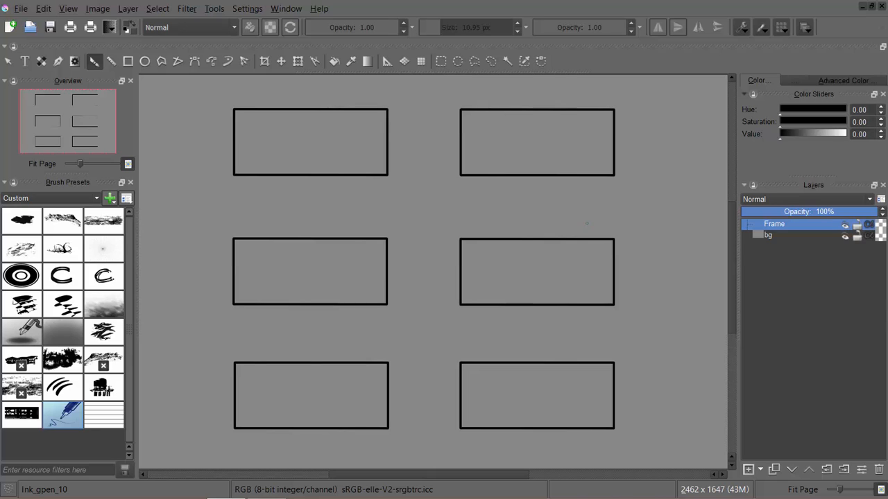
mouse_move(591, 220)
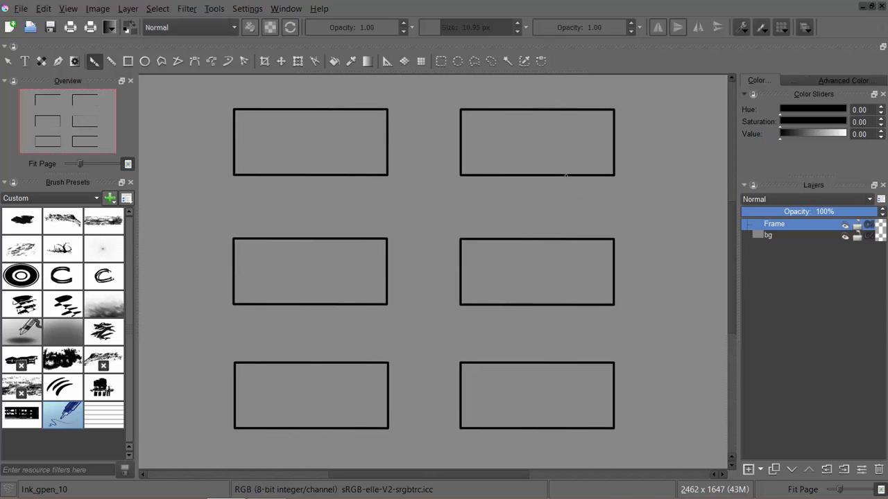
mouse_move(560, 196)
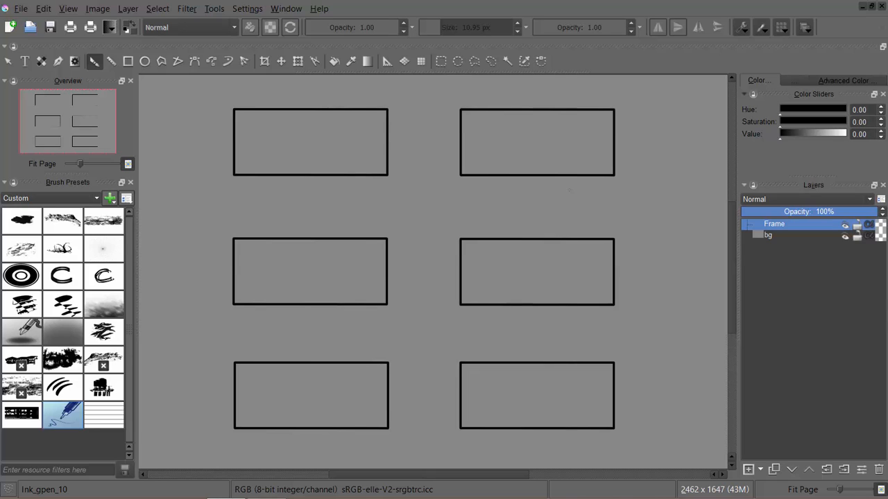
mouse_move(427, 181)
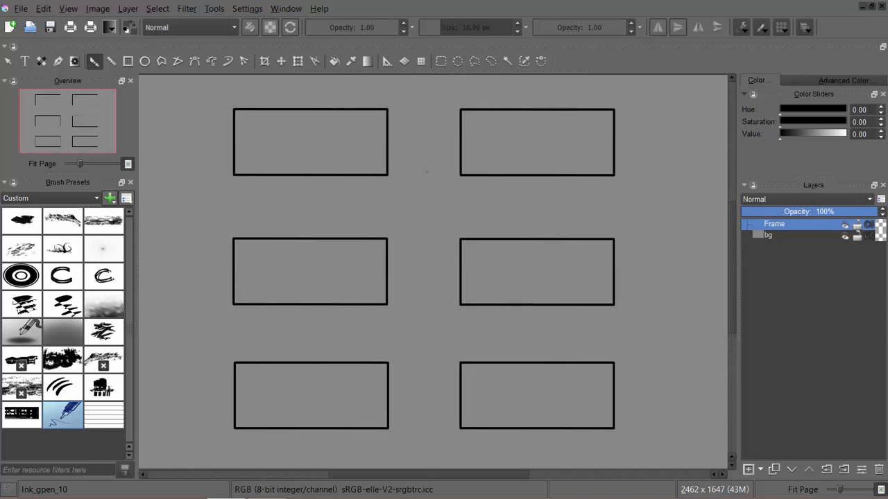
mouse_move(388, 164)
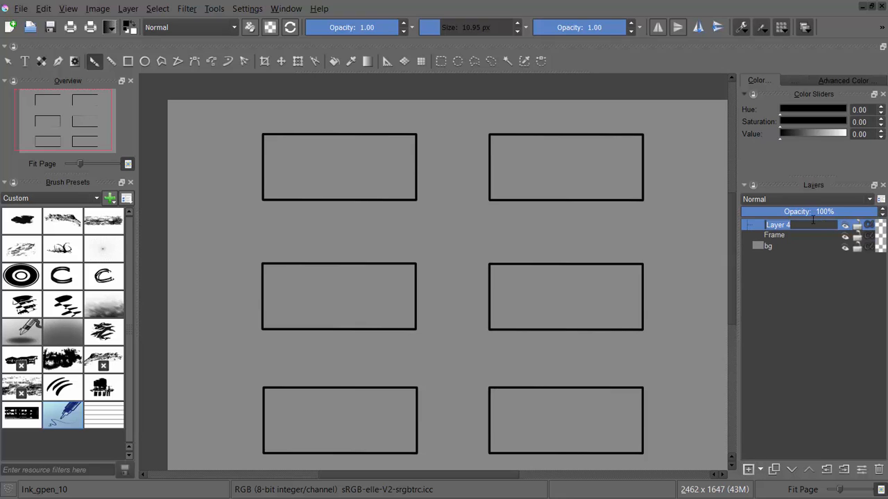
- Name the new paint layer VP1
type("VP1")
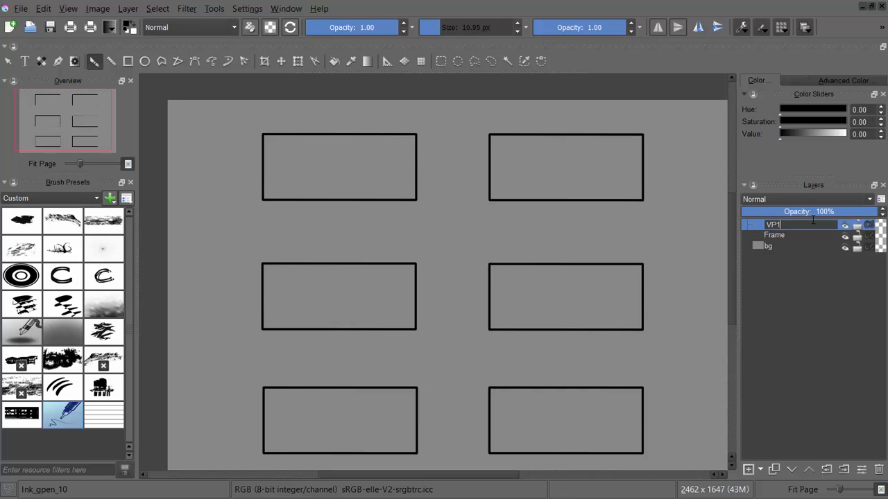
key("Return")
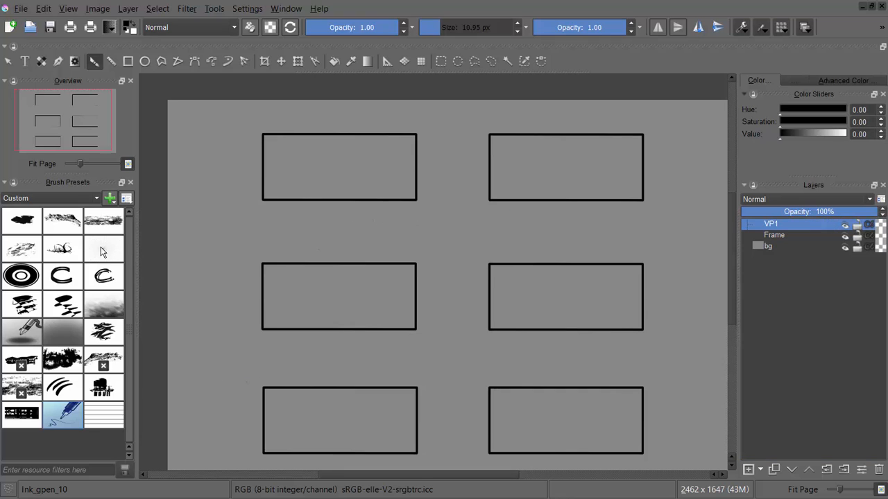
- Stamp a radiating vanishing-point burst in the top-left panel with the custom_Perspective brush
left_click(102, 250)
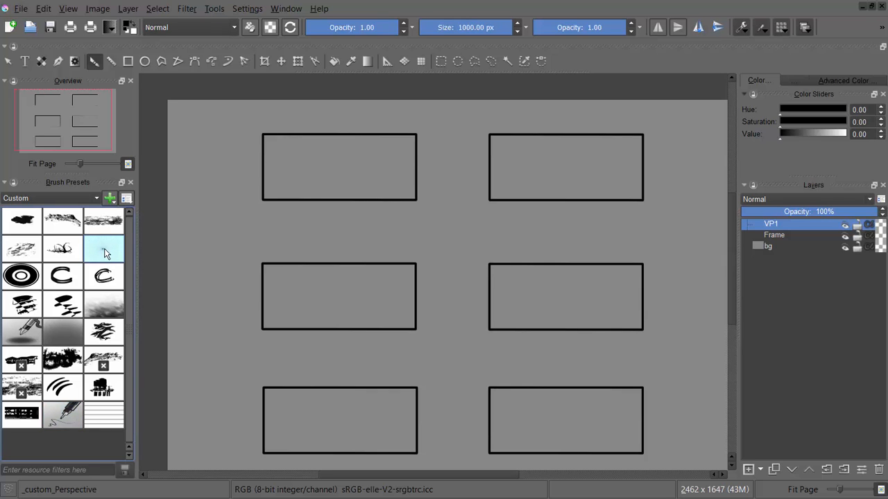
left_click(361, 221)
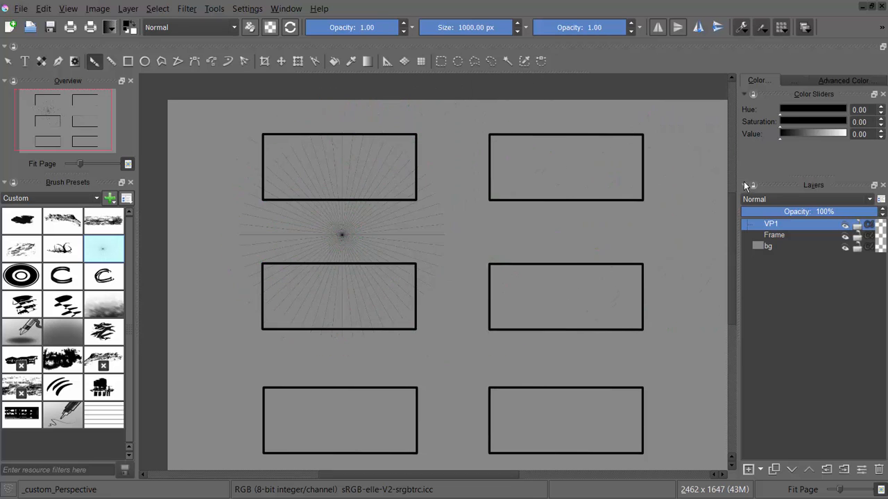
left_click(669, 180)
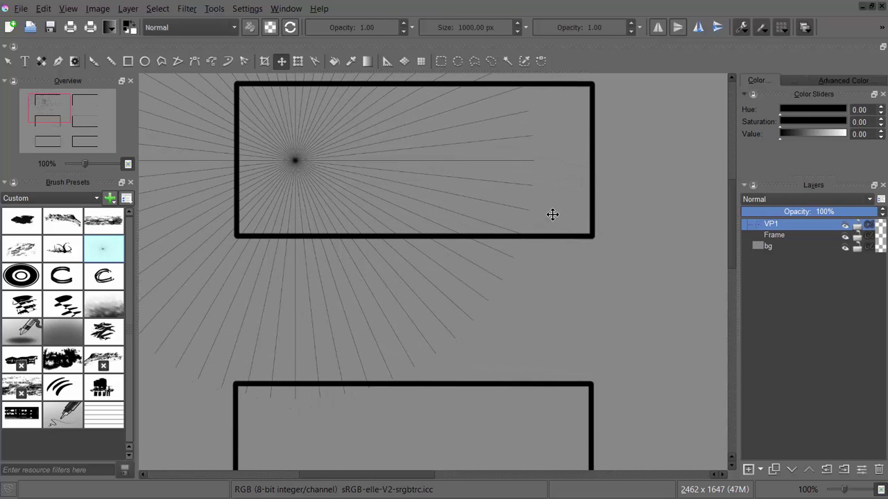
mouse_move(576, 130)
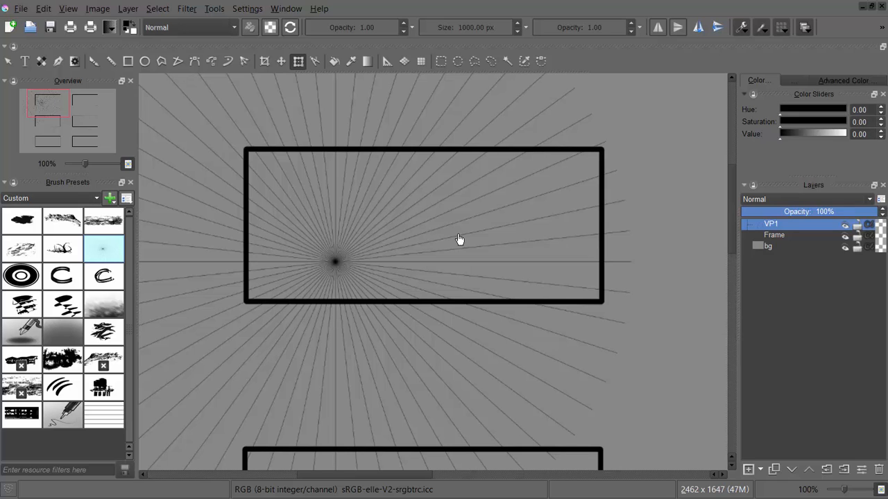
mouse_move(470, 231)
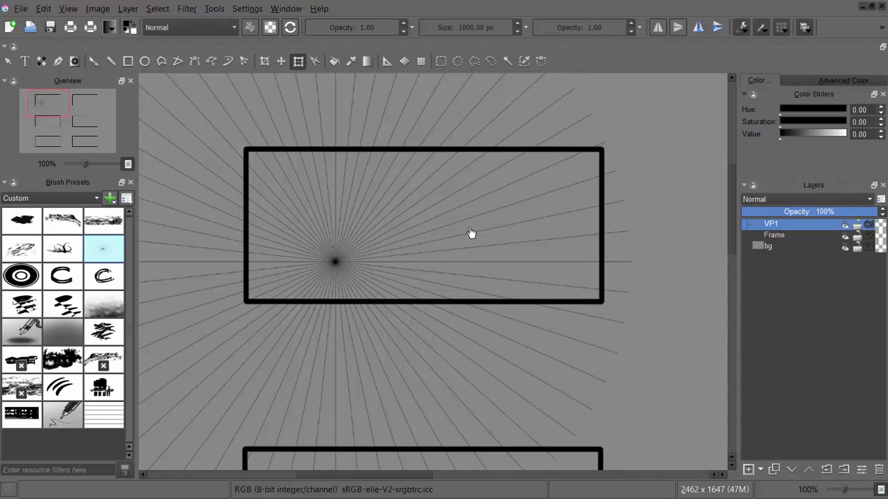
mouse_move(460, 195)
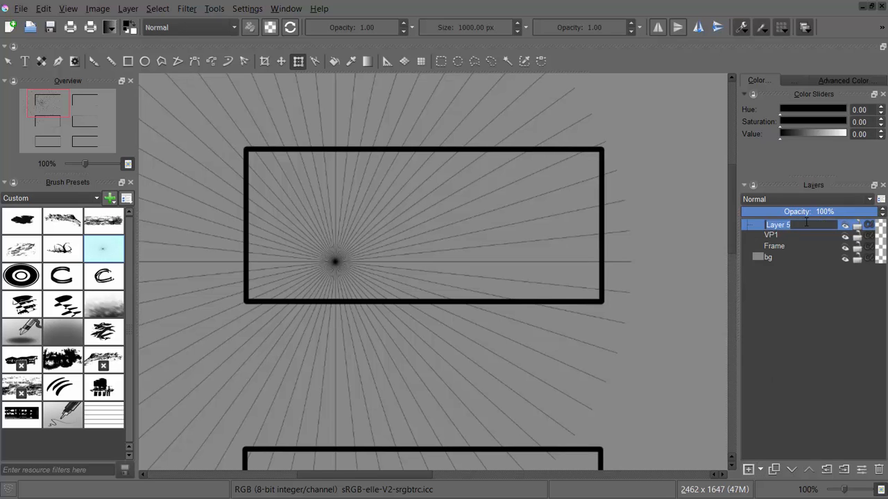
- Name the layer horizontals, stretch its stamped parallel lines over the first panel and lower its opacity
type("horizontals")
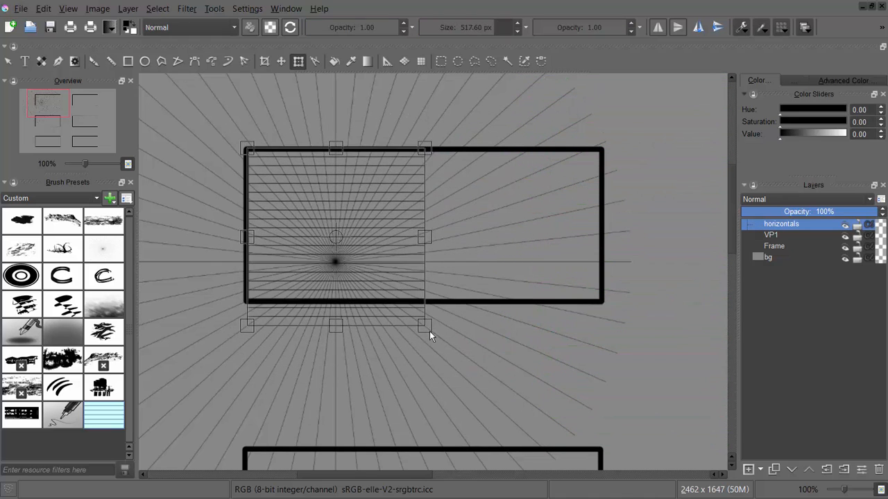
left_click_drag(425, 325, 326, 229)
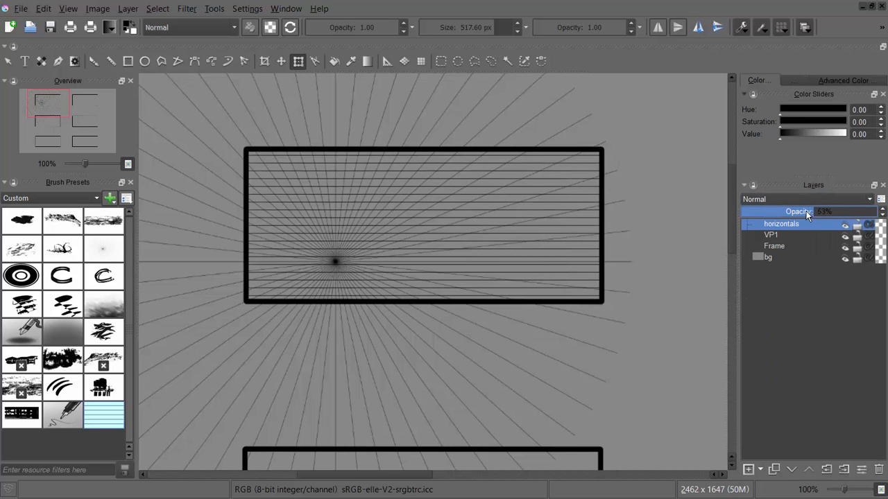
left_click_drag(825, 211, 784, 211)
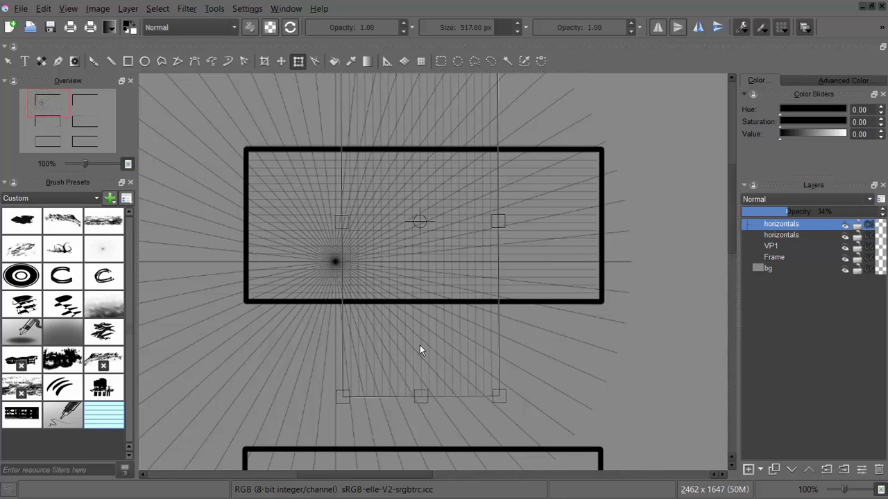
- Spread the duplicated vertical lines across the whole first panel to complete the grid
scroll("down", 3)
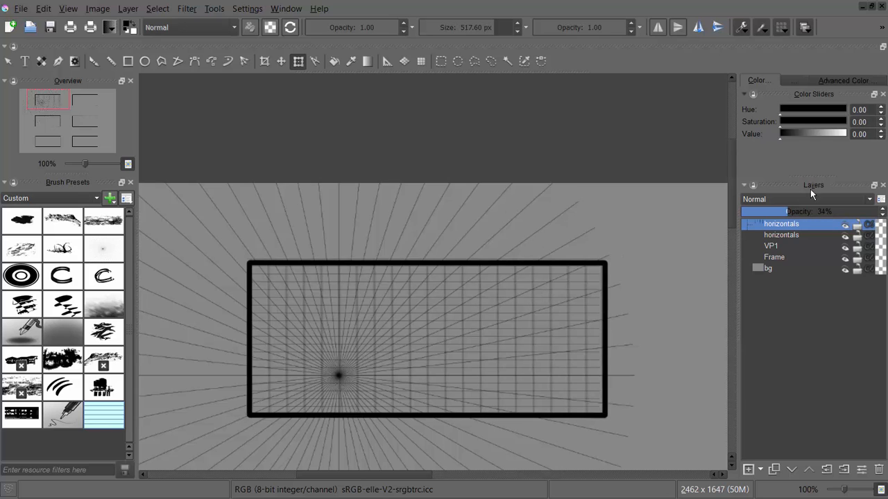
left_click_drag(797, 211, 763, 211)
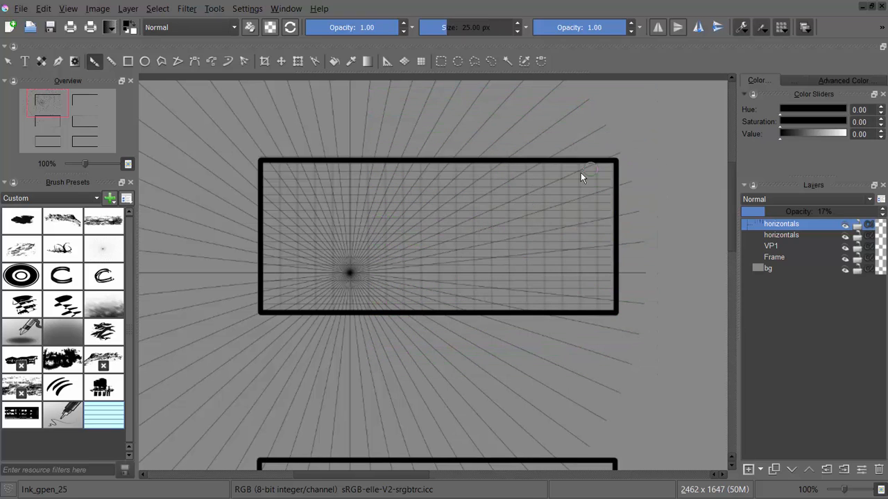
mouse_move(530, 205)
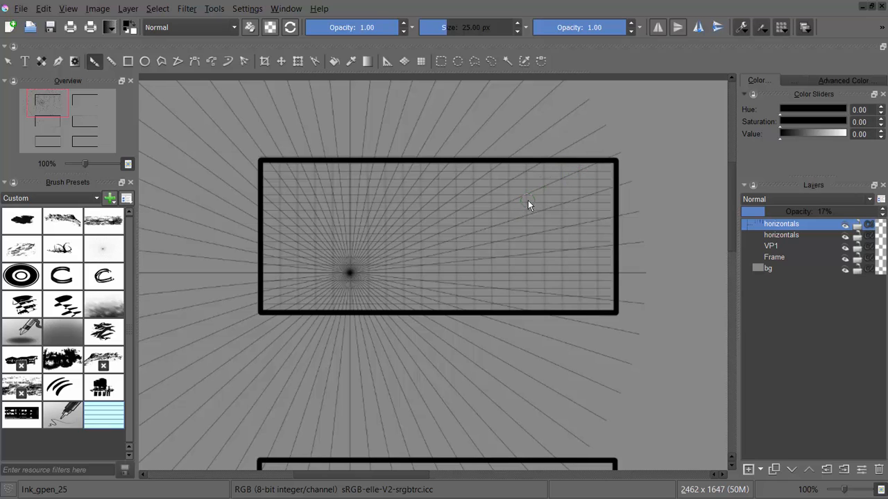
mouse_move(516, 203)
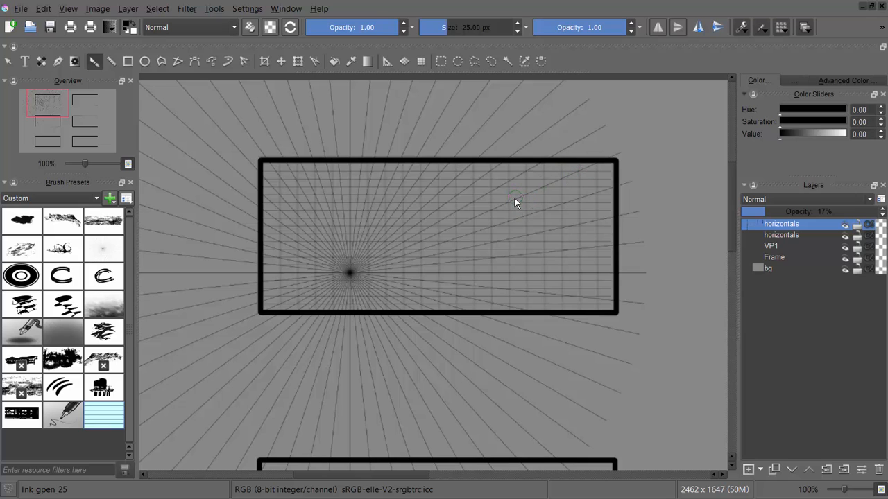
mouse_move(522, 211)
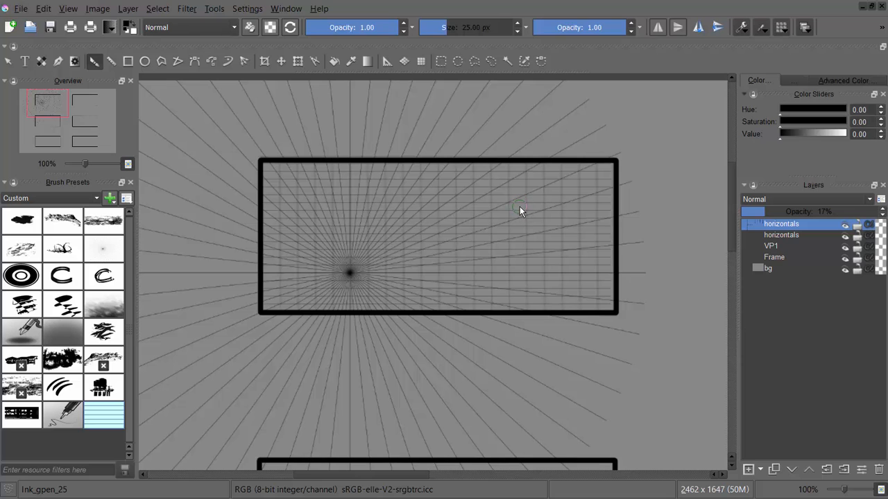
mouse_move(502, 224)
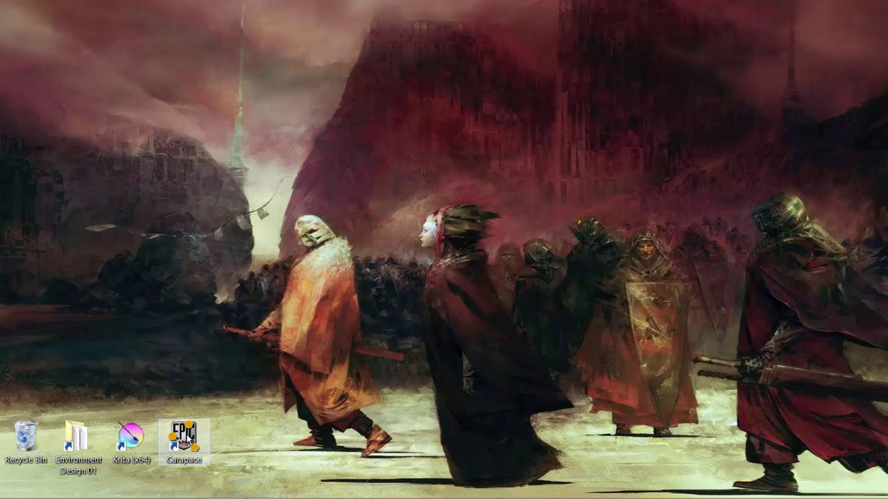
- Launch Carapace on a blank document and show its shortcut help list
double_click(186, 433)
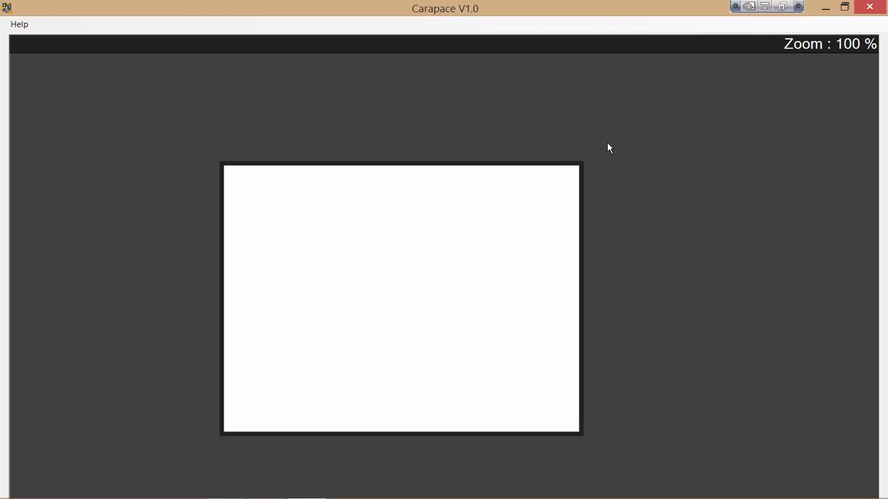
mouse_move(516, 155)
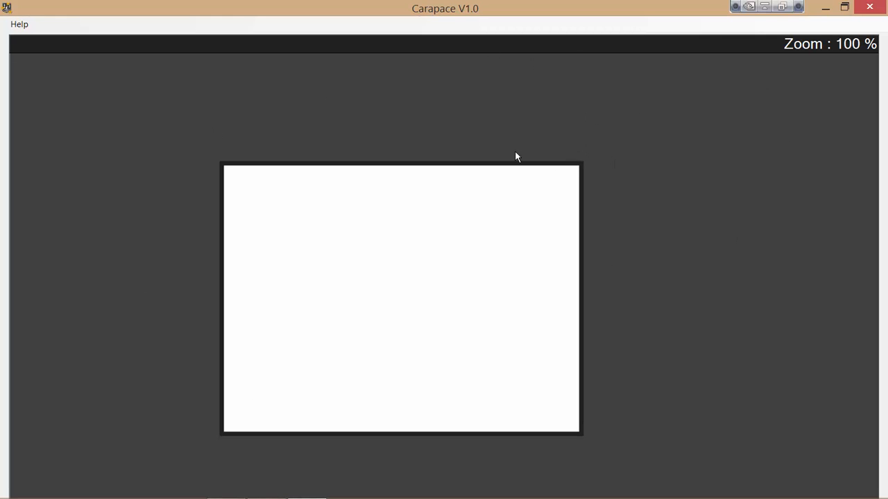
mouse_move(365, 209)
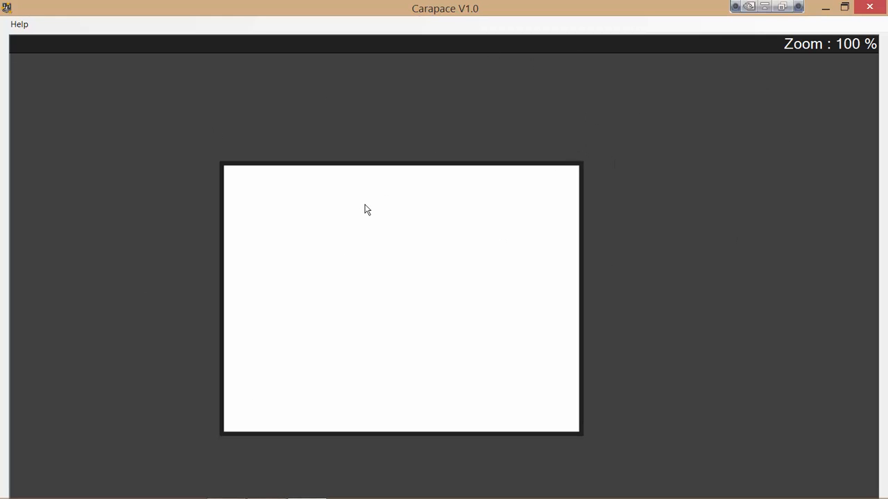
mouse_move(380, 214)
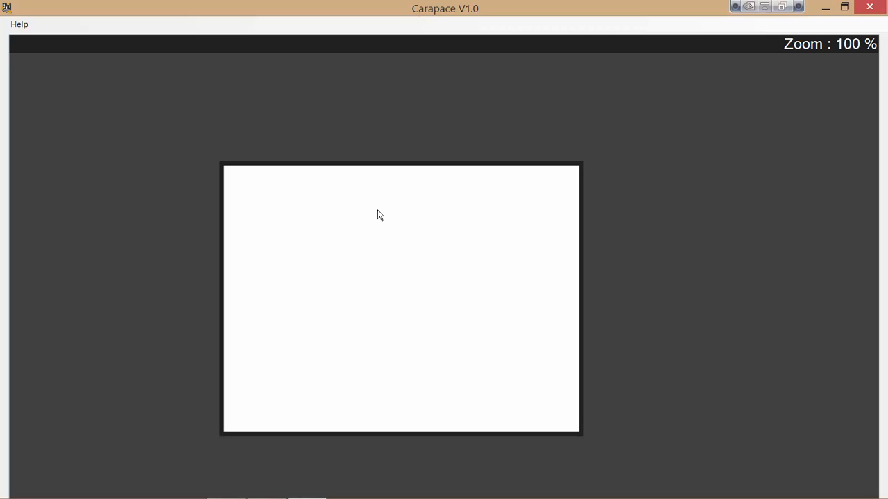
mouse_move(380, 204)
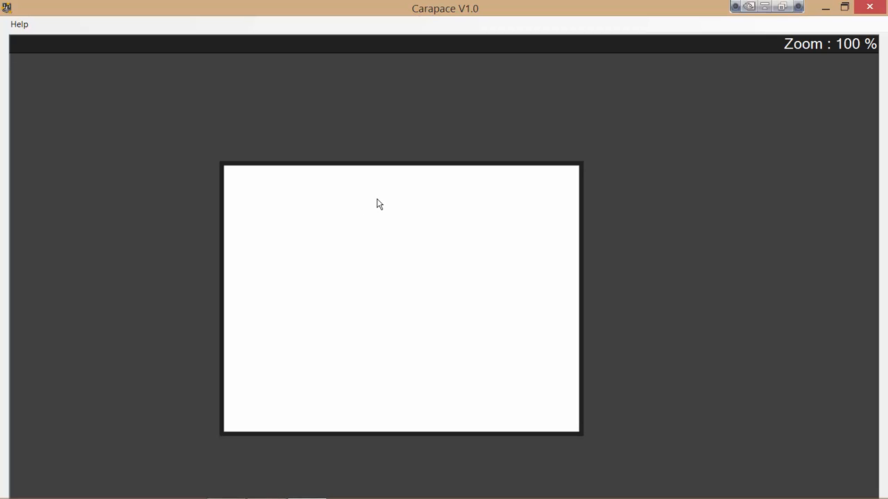
left_click(20, 25)
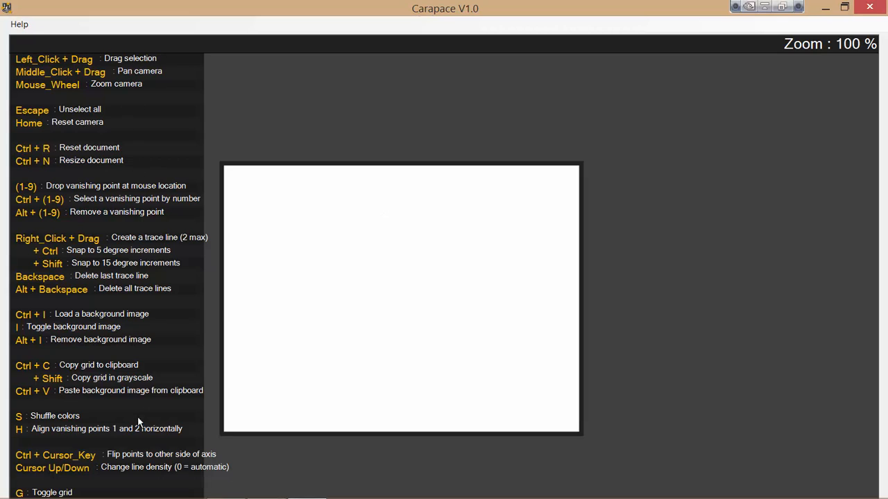
mouse_move(358, 178)
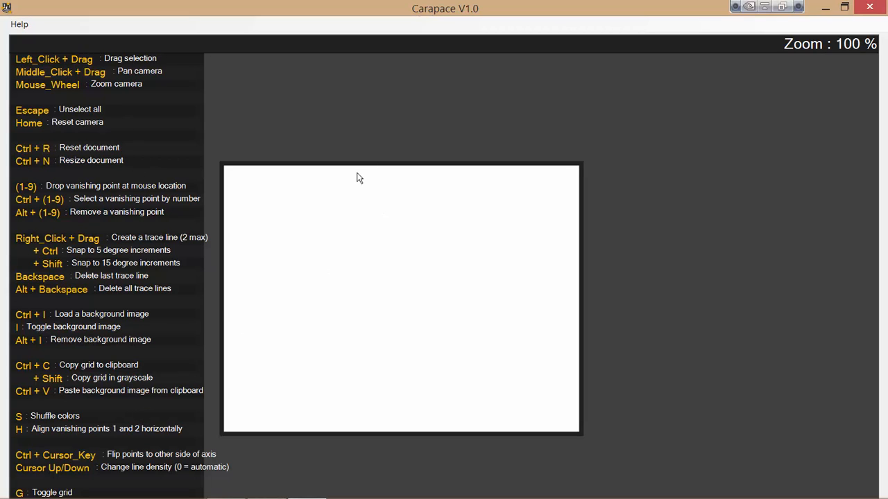
mouse_move(387, 127)
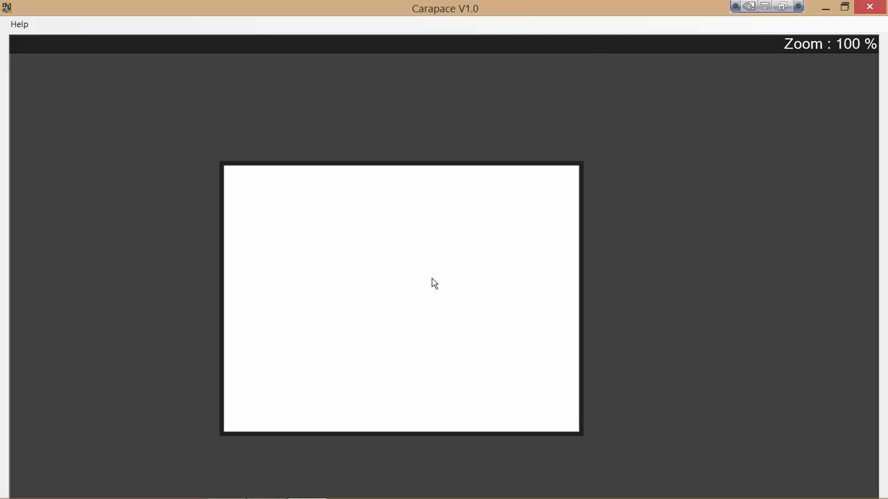
mouse_move(399, 244)
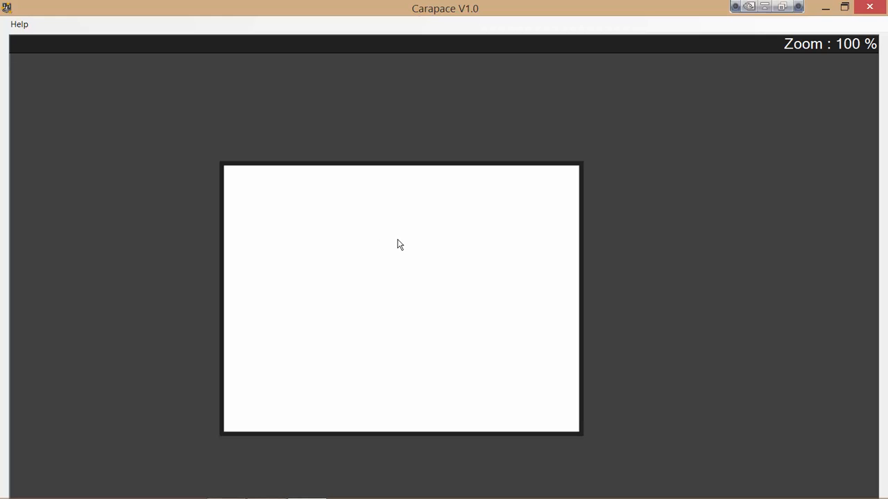
mouse_move(400, 247)
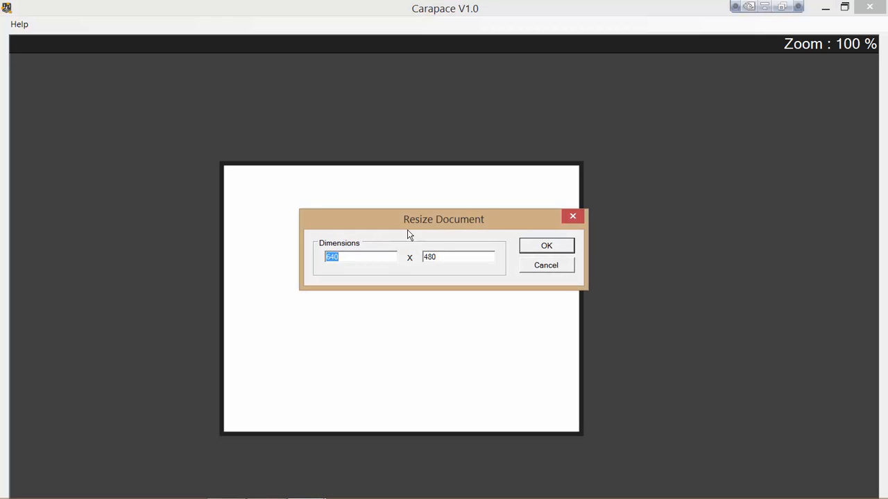
mouse_move(375, 254)
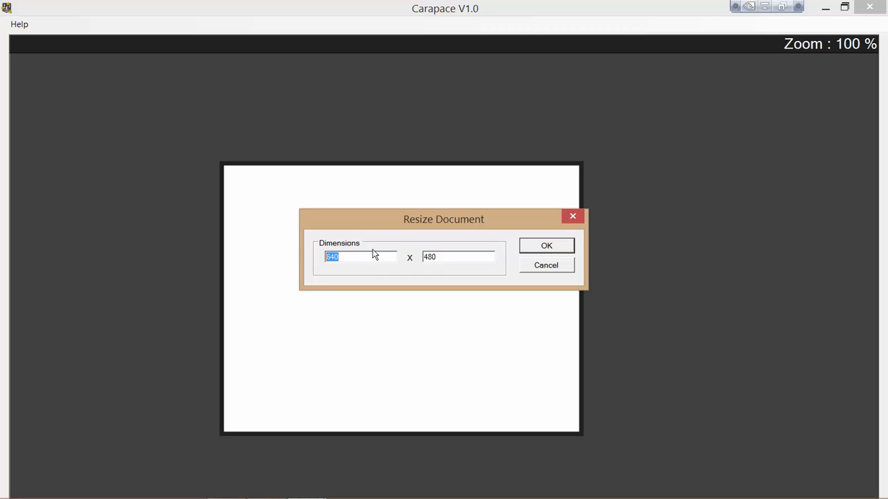
- Resize the Carapace document to 600 by 250
type("600")
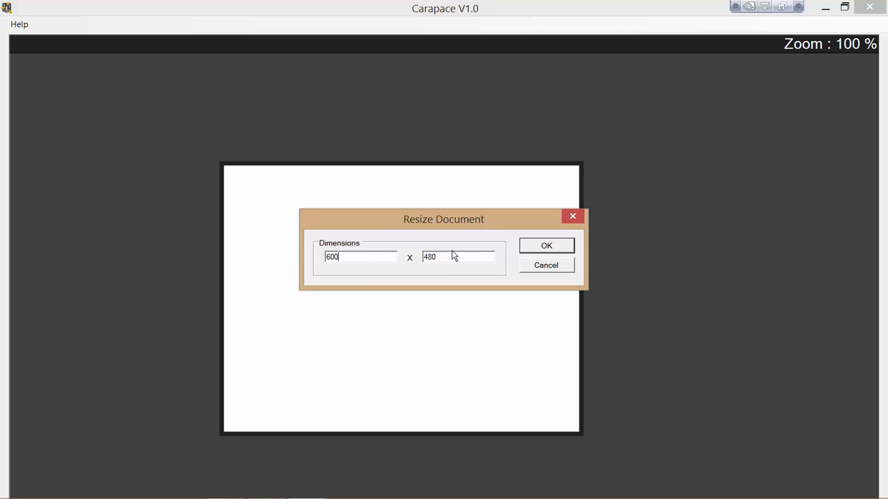
type("250")
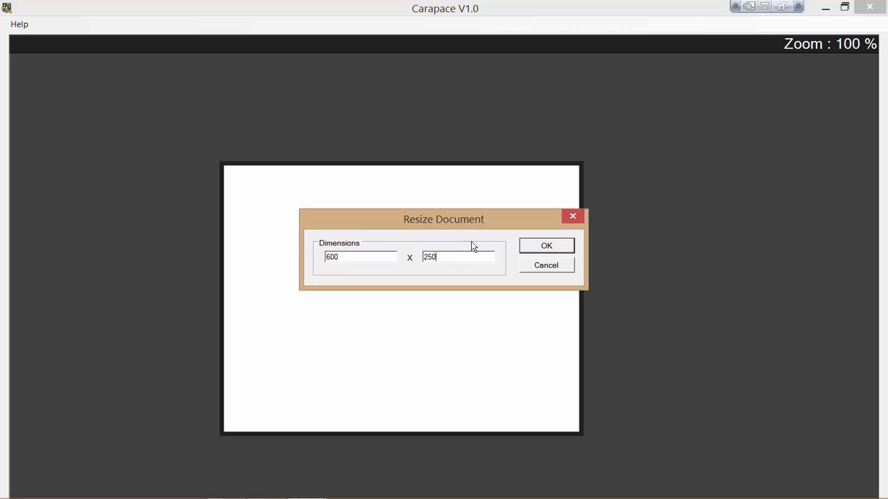
left_click(547, 244)
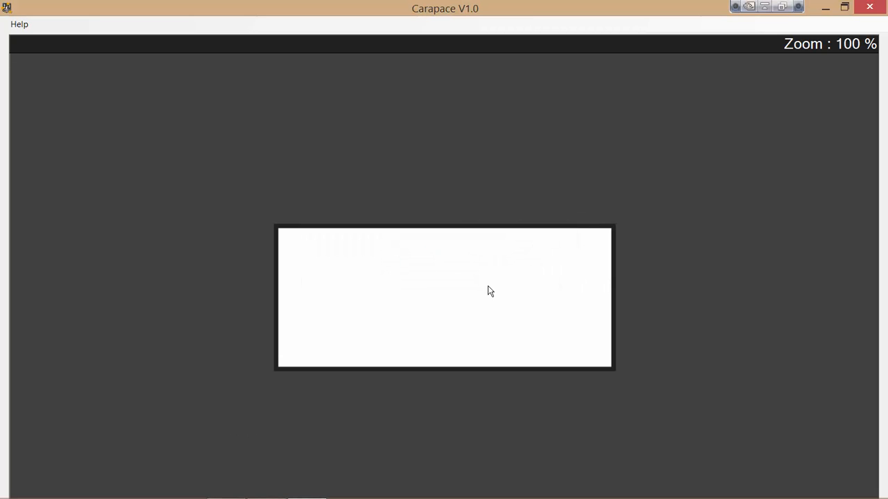
mouse_move(369, 297)
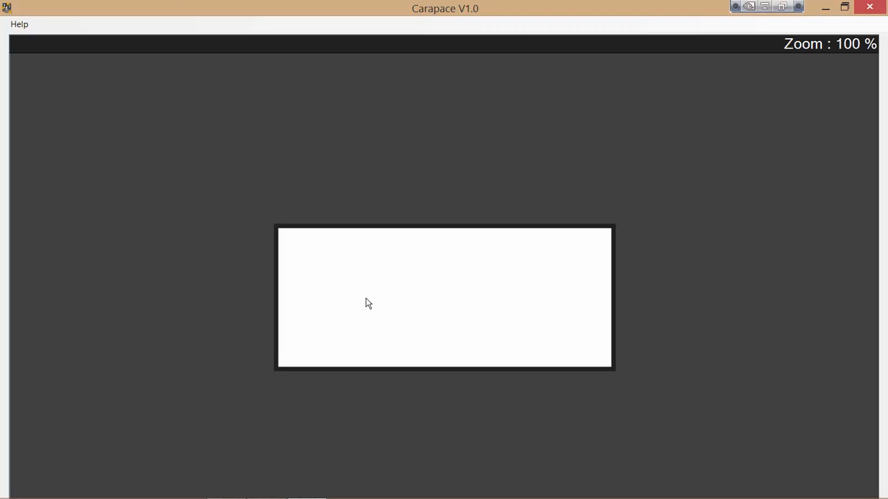
mouse_move(365, 305)
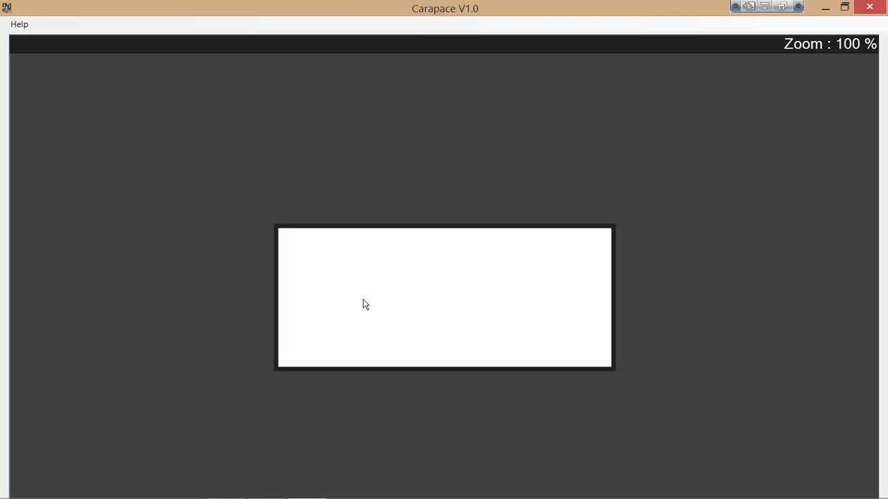
mouse_move(368, 302)
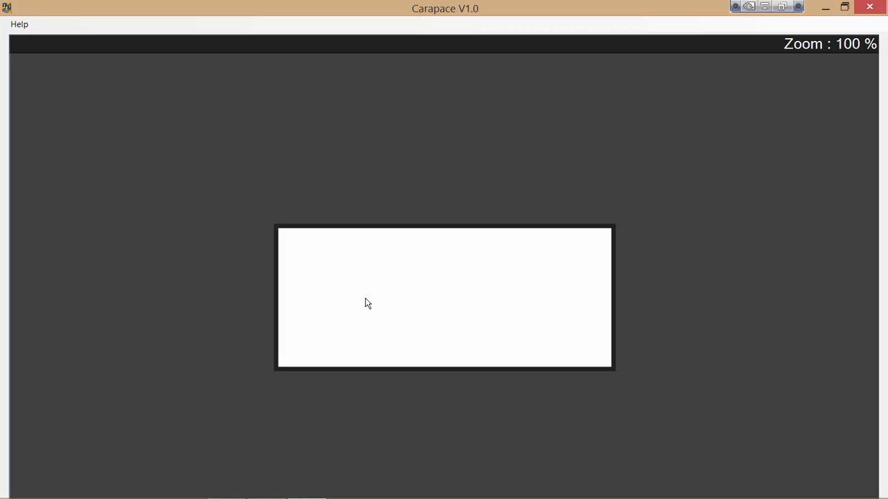
mouse_move(349, 302)
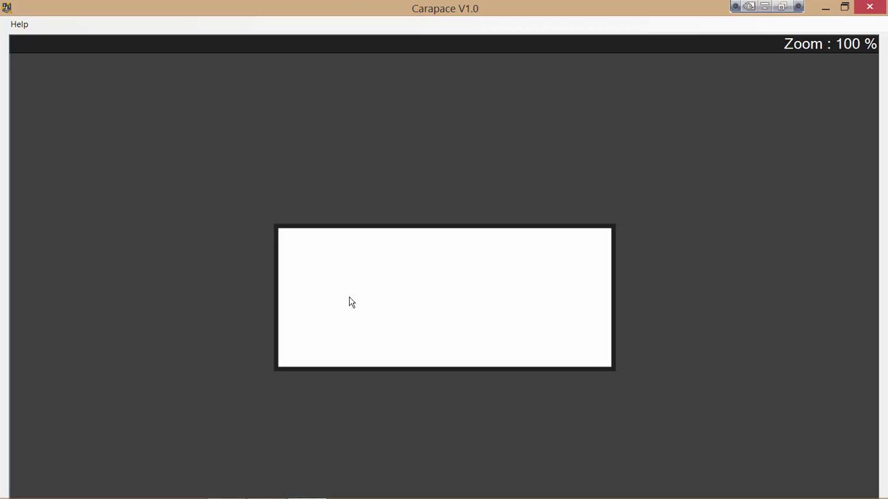
mouse_move(311, 312)
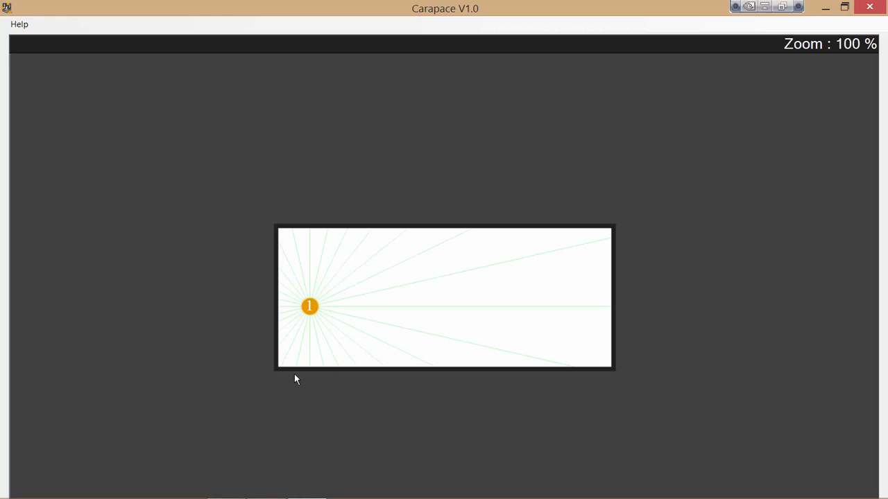
- Drag vanishing point 1's handle to the lower-left part of the canvas
left_click_drag(309, 306, 339, 337)
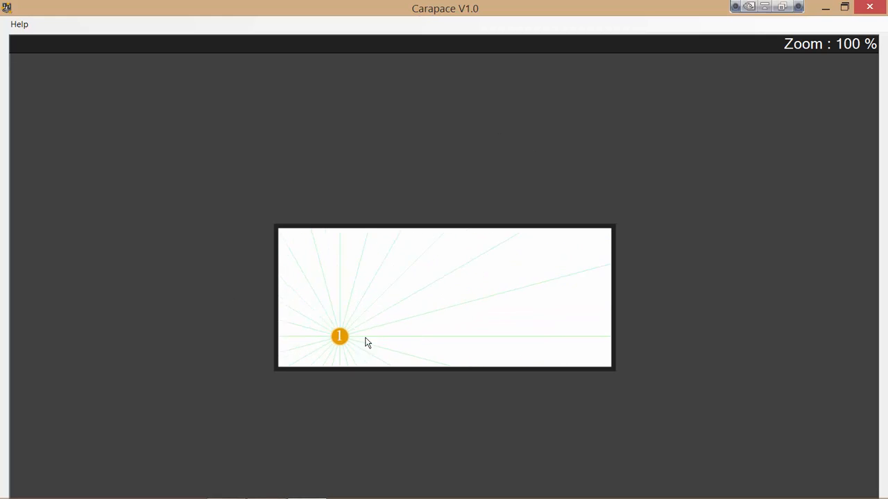
left_click_drag(339, 337, 307, 326)
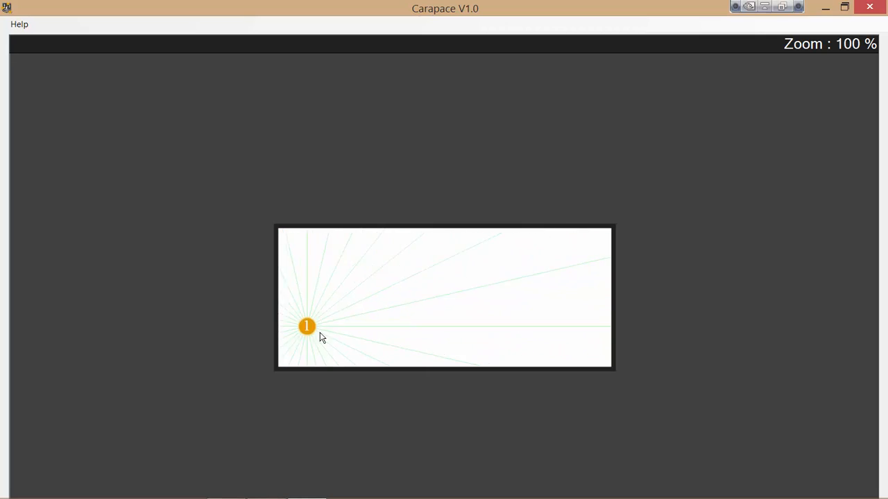
left_click_drag(306, 326, 322, 322)
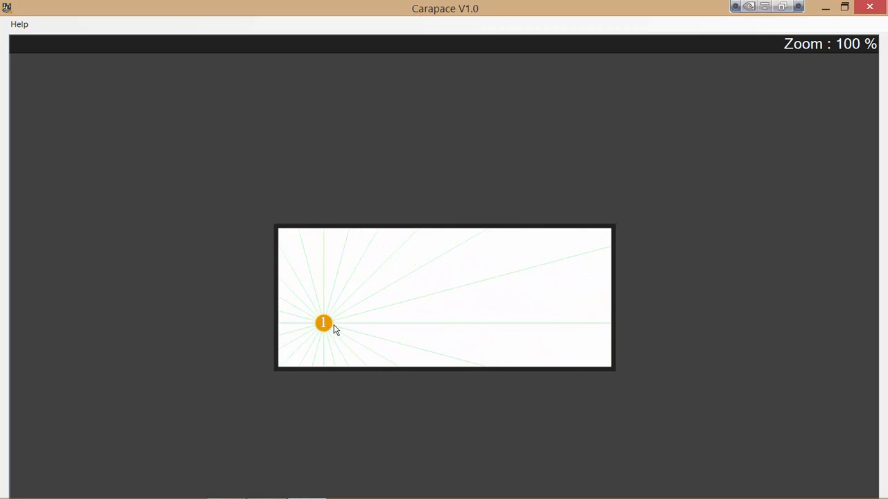
left_click_drag(323, 323, 347, 316)
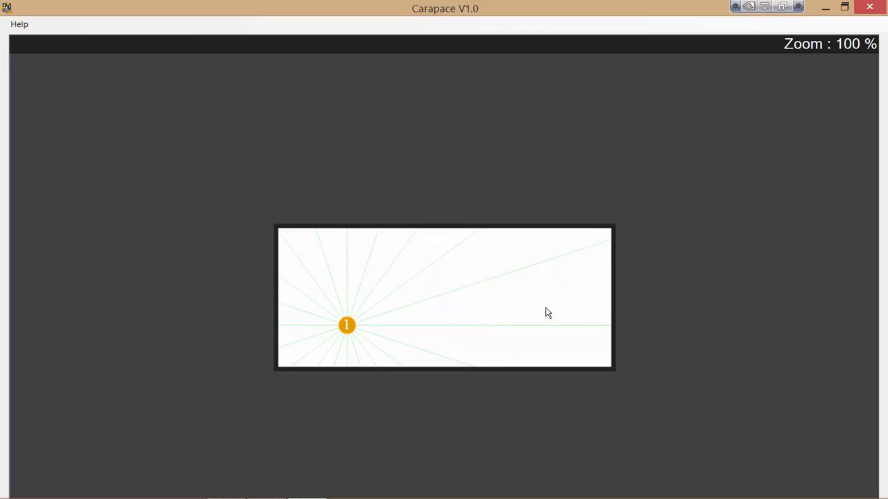
mouse_move(391, 265)
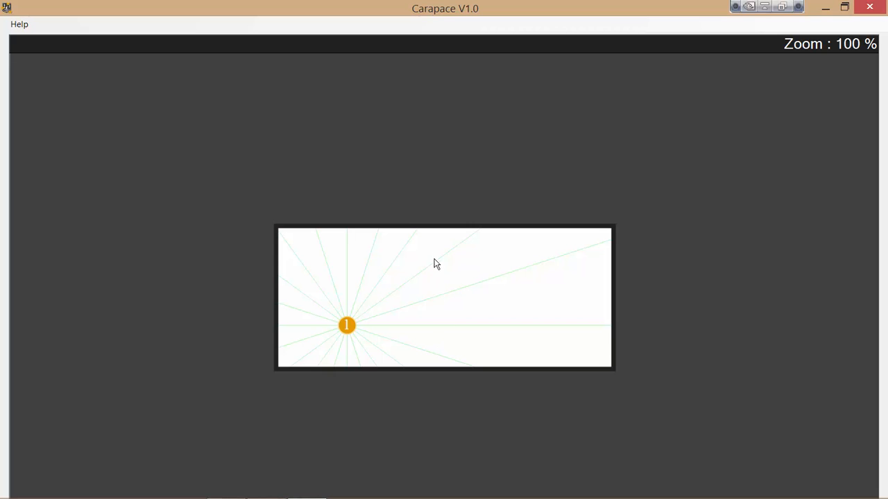
mouse_move(422, 312)
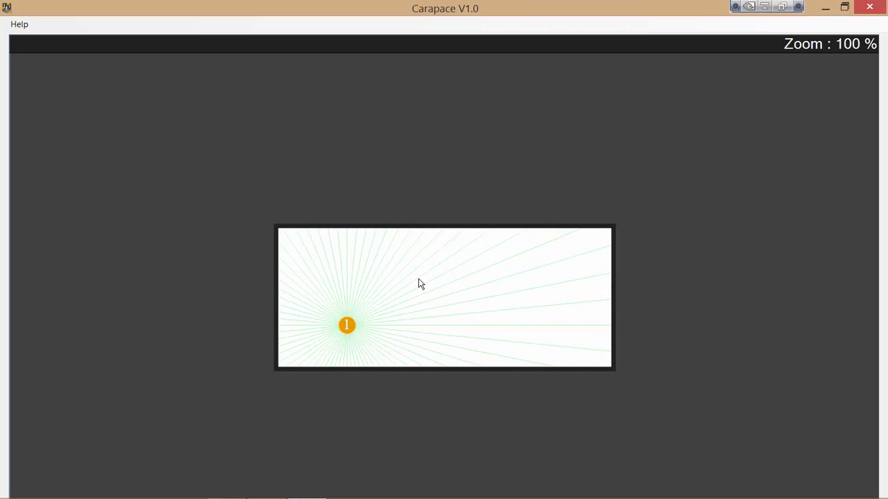
mouse_move(468, 202)
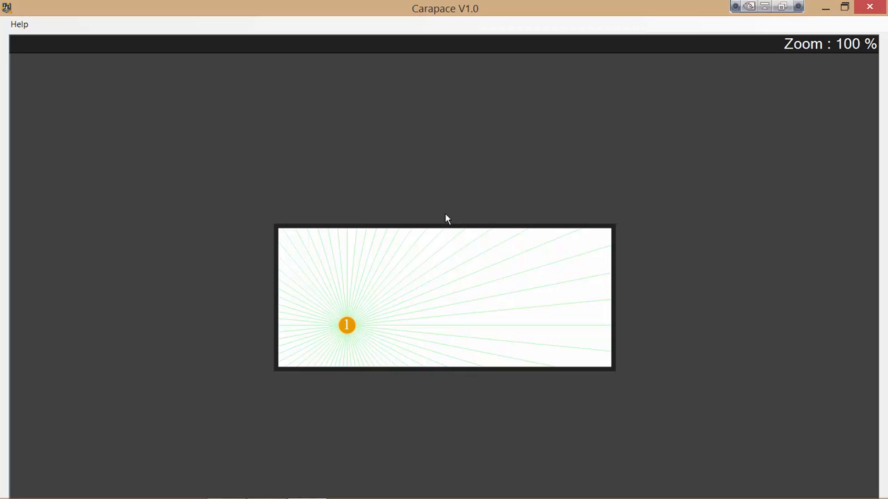
mouse_move(444, 200)
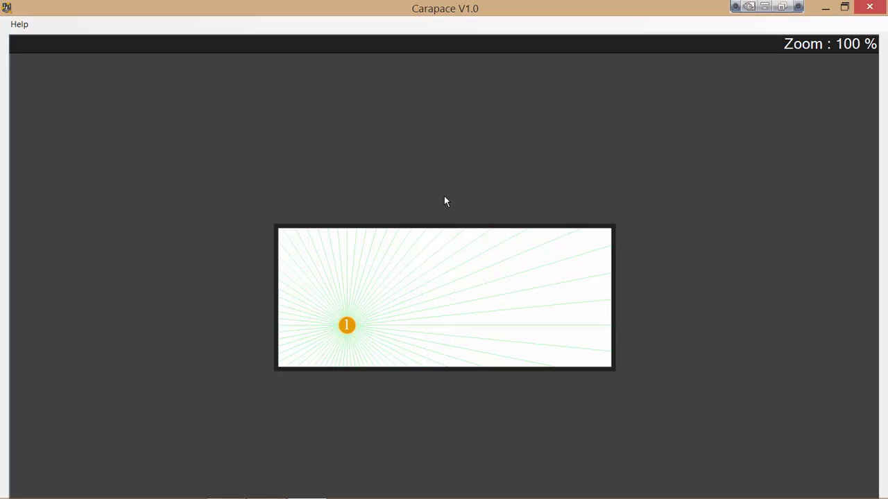
mouse_move(446, 200)
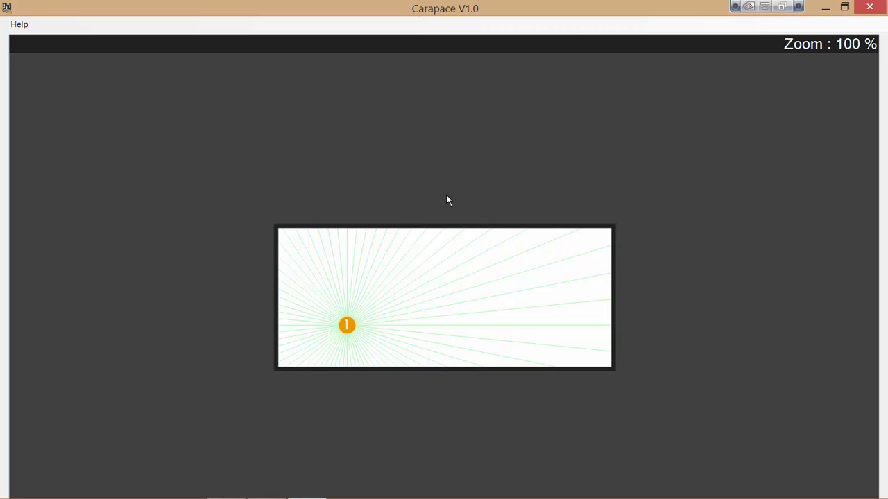
mouse_move(457, 197)
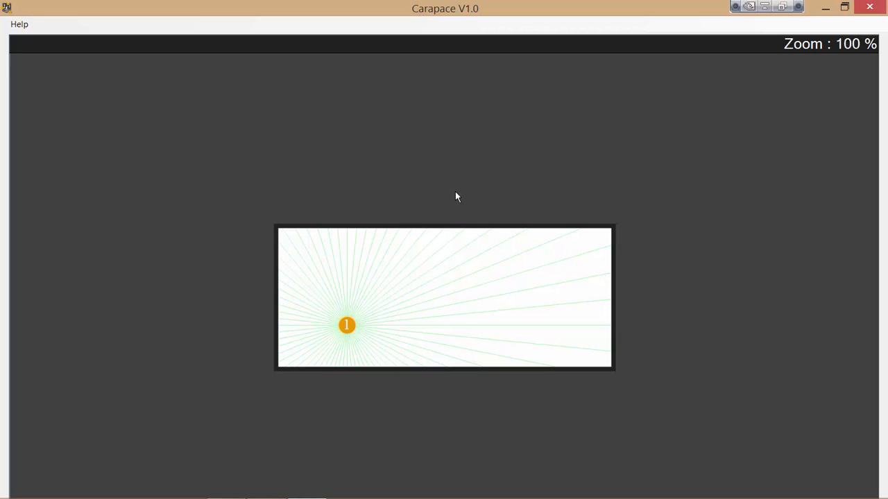
mouse_move(448, 196)
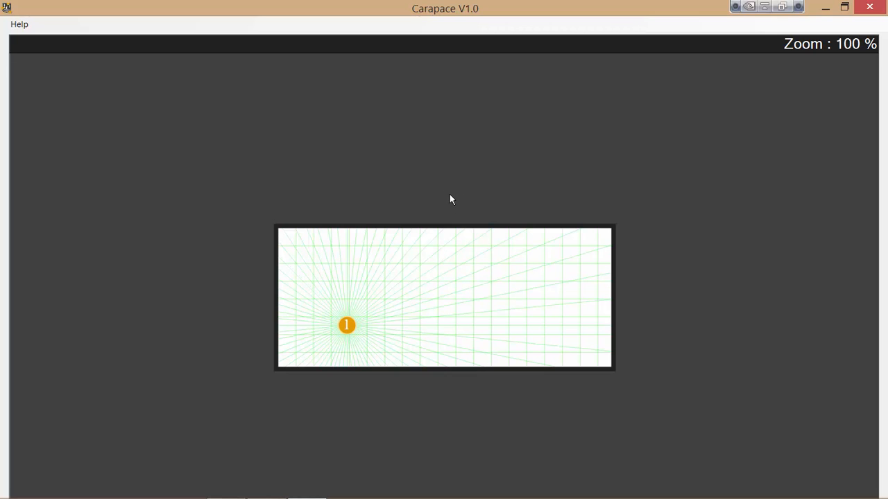
mouse_move(458, 183)
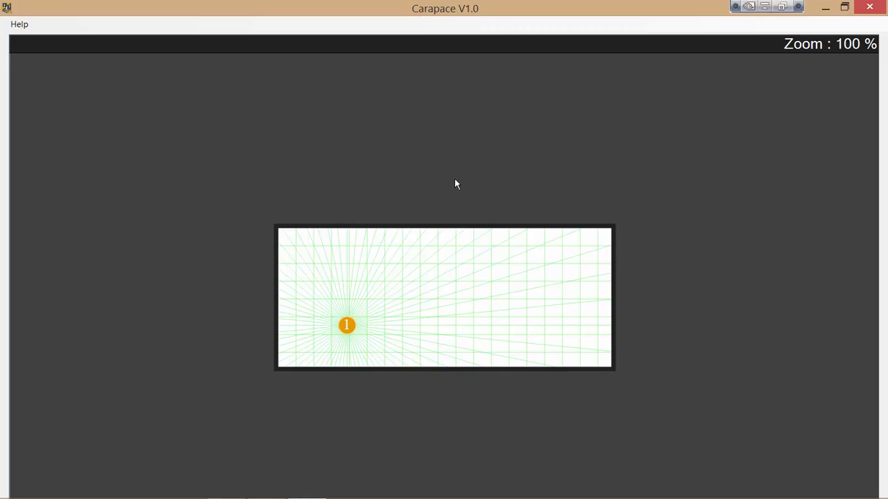
mouse_move(474, 231)
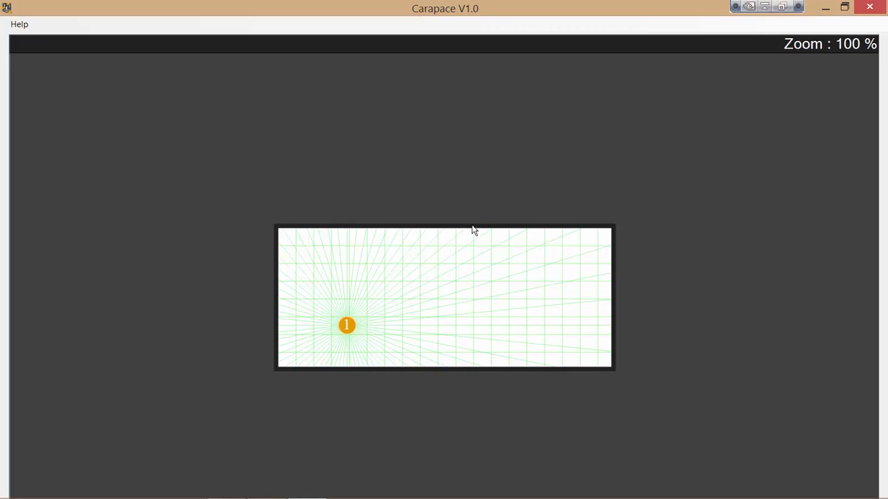
mouse_move(471, 219)
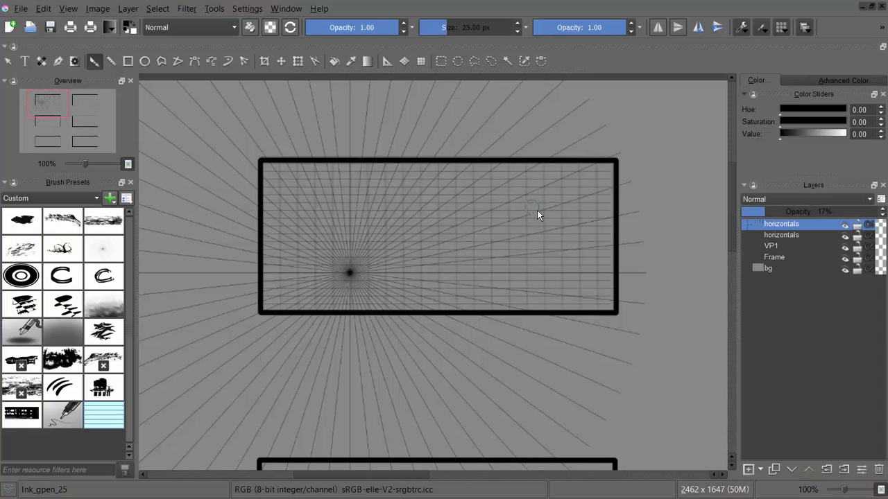
- Rename the pasted grid layer grid_carapace, set Multiply blending and view canvas-only
scroll("down", 3)
type("grid")
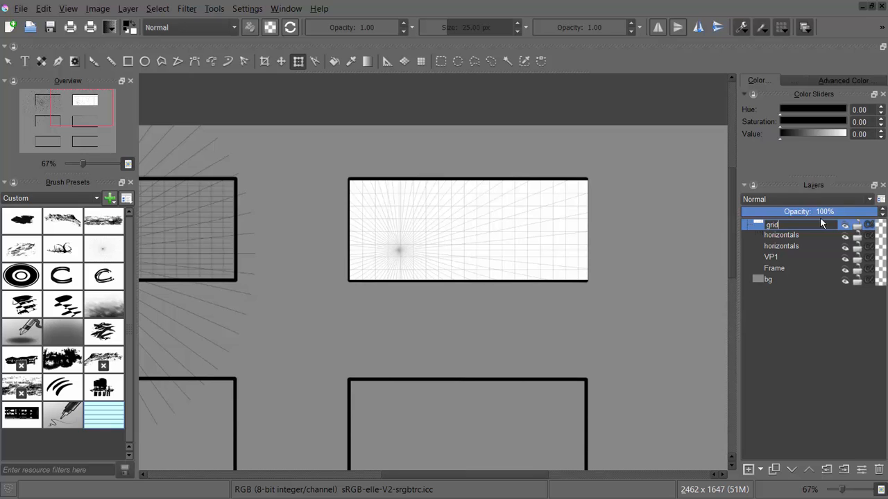
type("_carapacer")
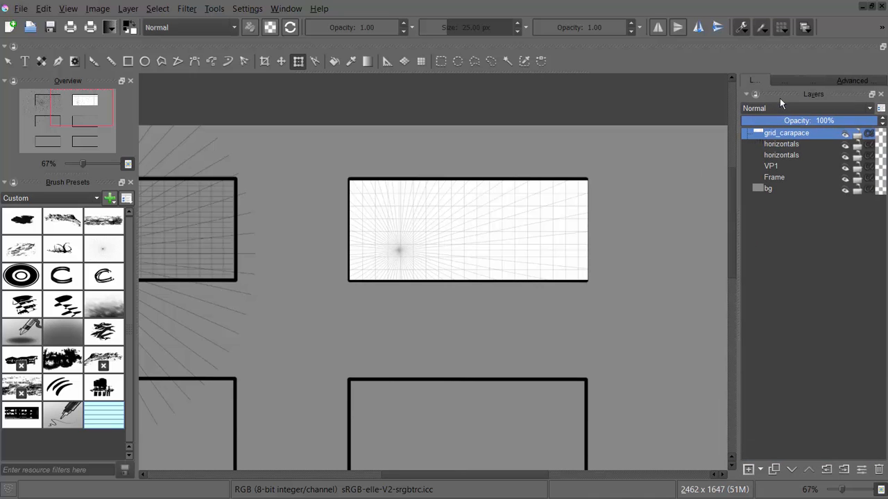
left_click(805, 108)
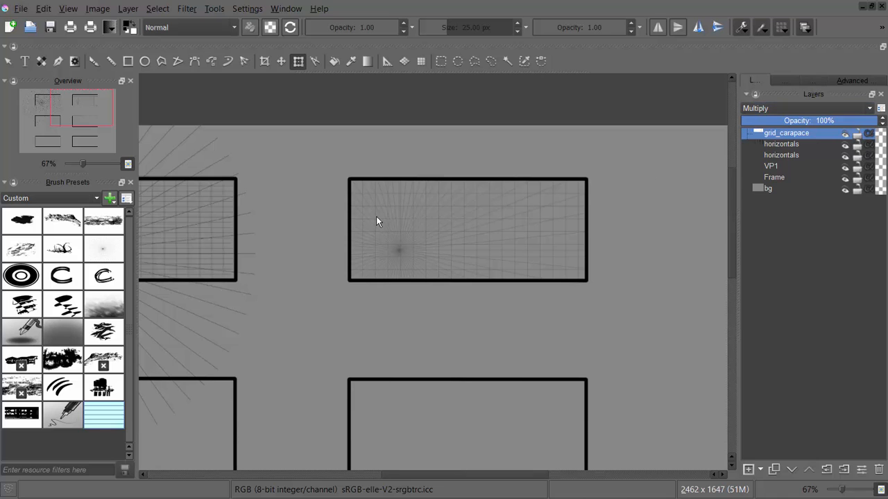
key("Tab")
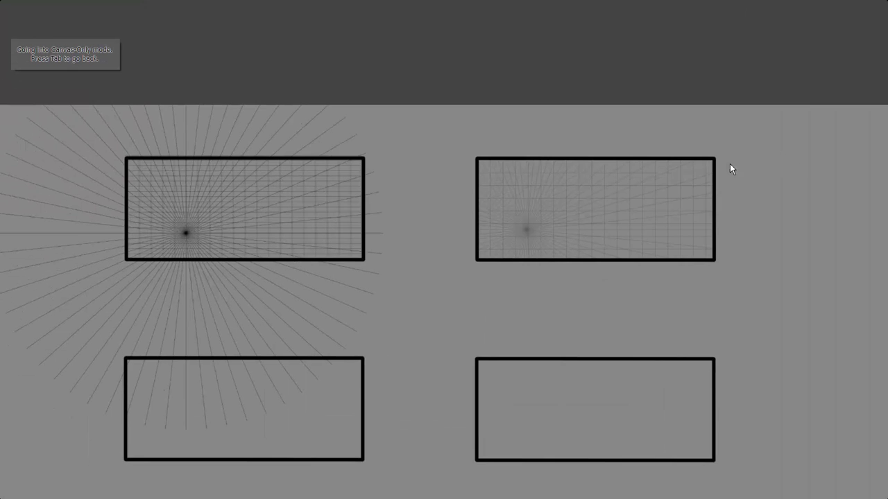
mouse_move(588, 225)
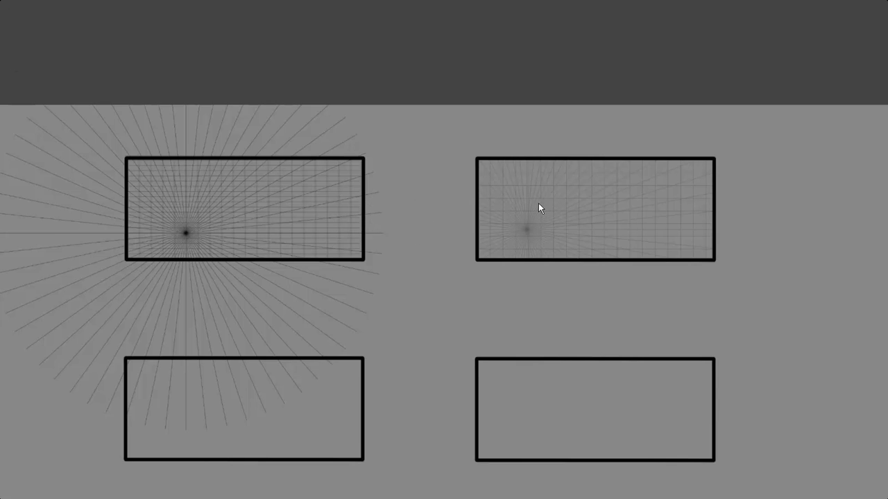
mouse_move(486, 168)
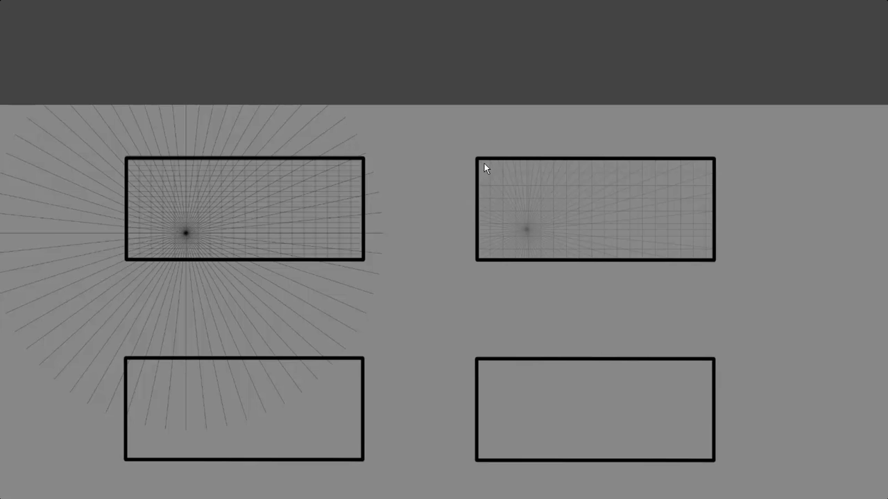
mouse_move(486, 202)
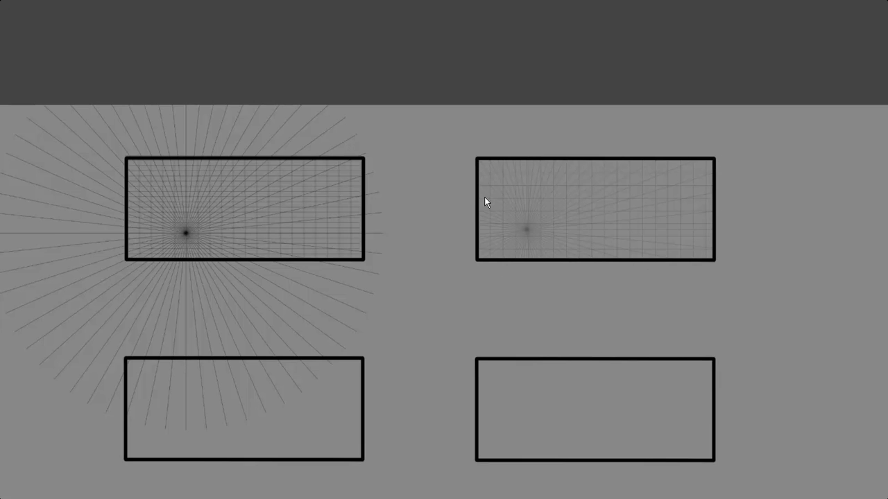
mouse_move(327, 239)
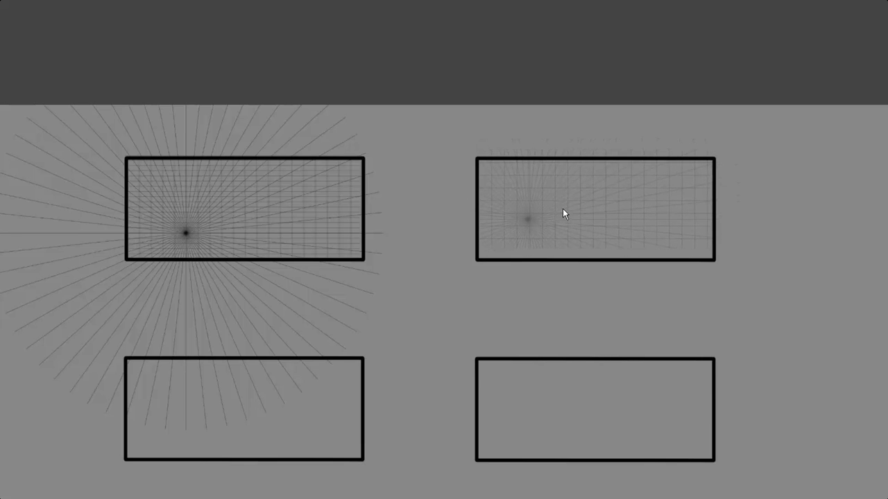
mouse_move(576, 193)
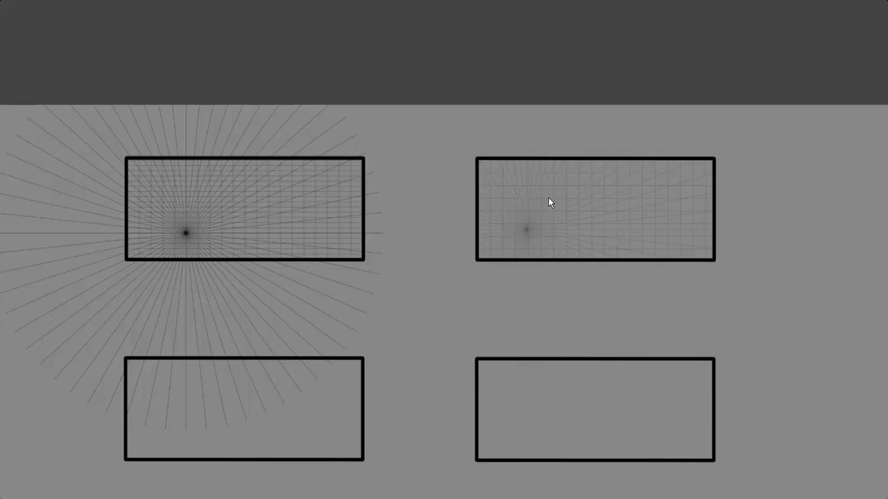
mouse_move(428, 217)
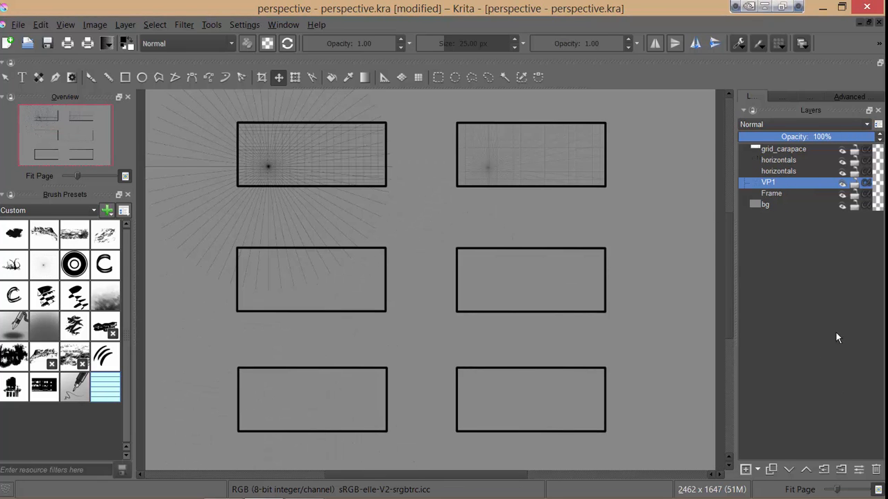
- Hide the first panel's rays and place VP1 on the middle panel's left edge
left_click(839, 183)
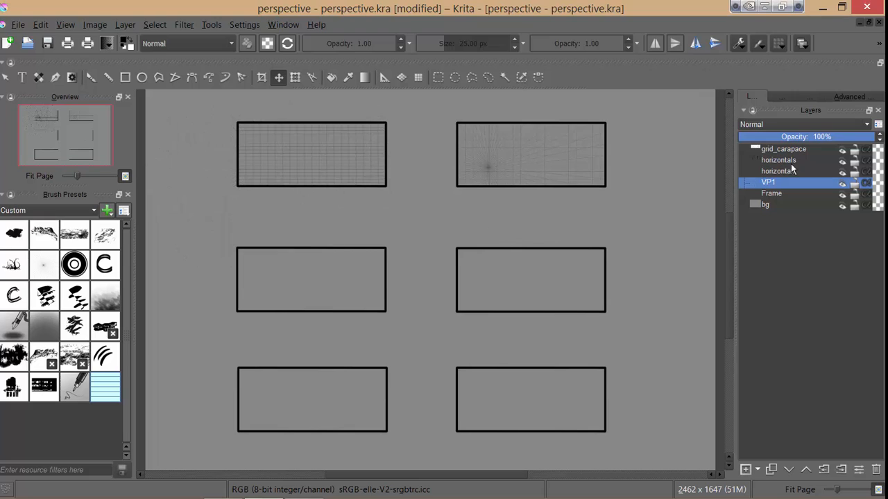
left_click(777, 172)
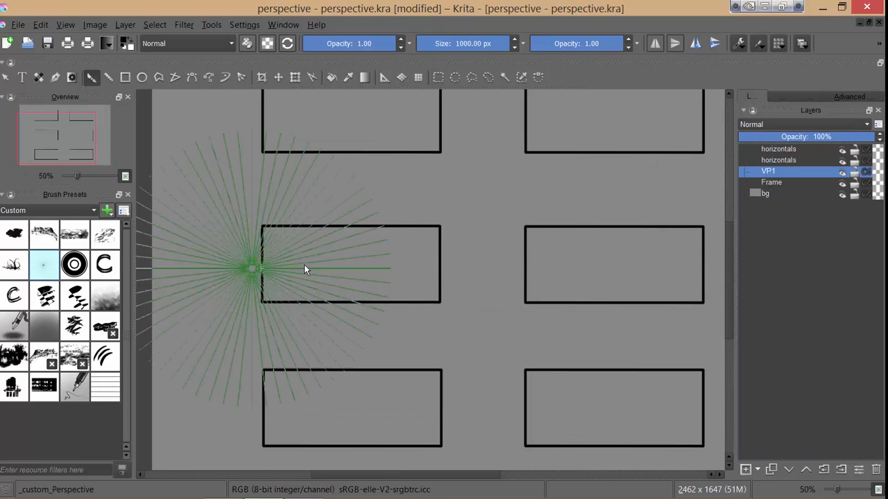
left_click_drag(247, 269, 311, 272)
type("VP2")
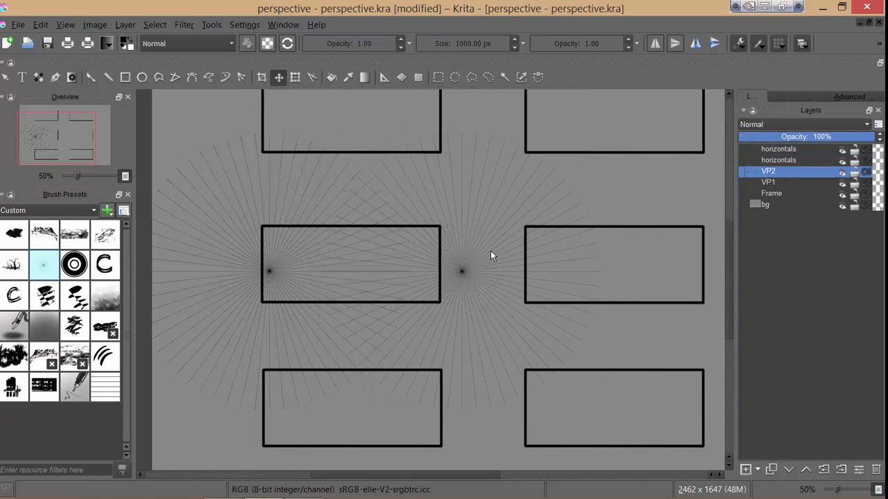
- Transform the horizontals layer so its lines stretch across the middle panel
left_click(294, 77)
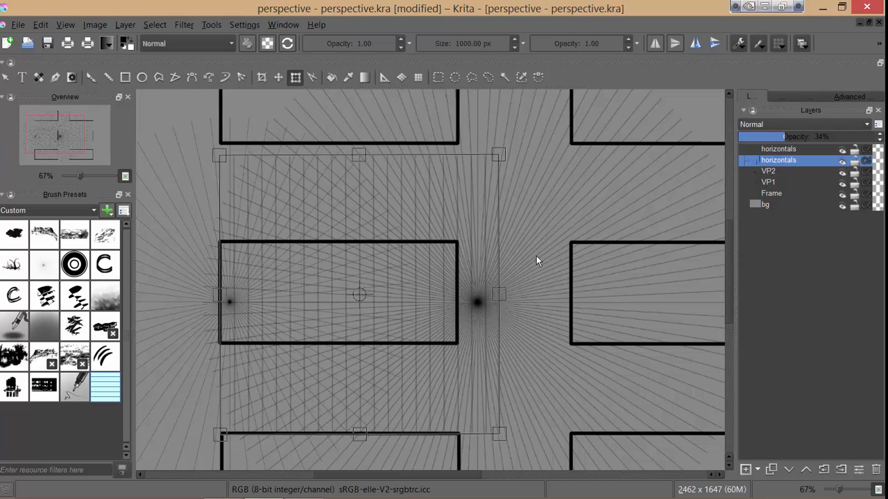
left_click(764, 182)
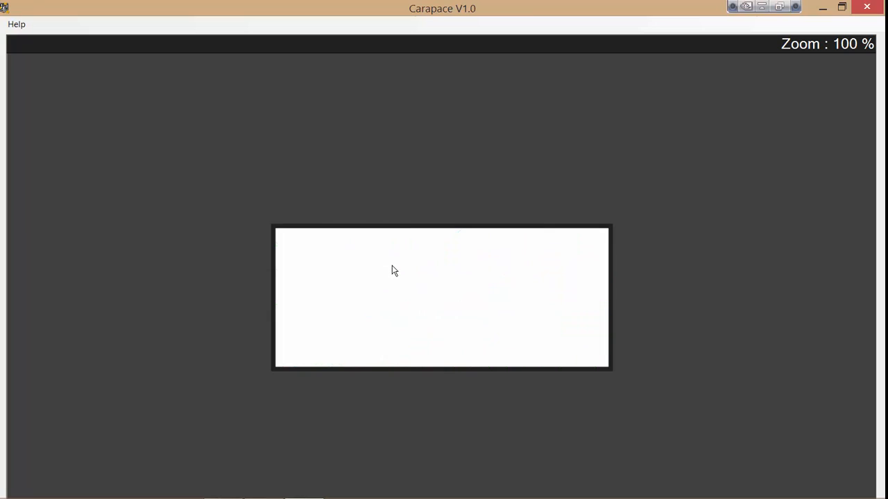
mouse_move(297, 305)
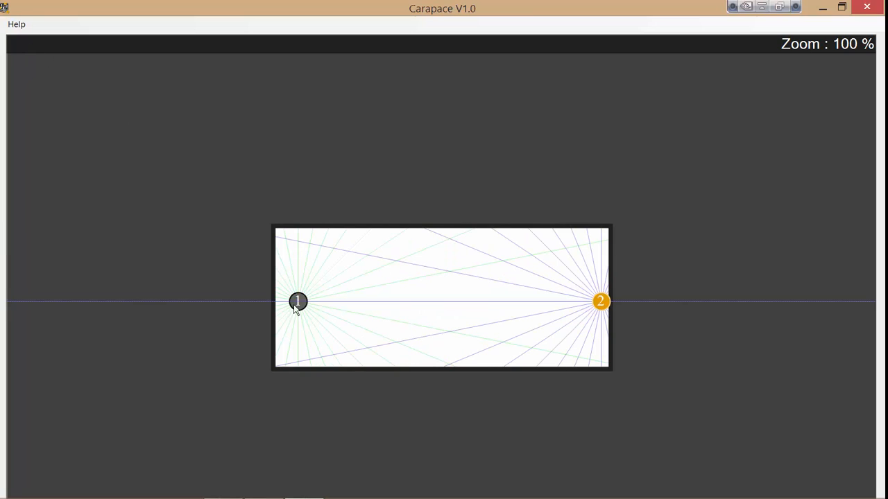
- Drag vanishing points 1 and 2 outside the frame, tilting the horizon slightly
left_click_drag(600, 301, 691, 356)
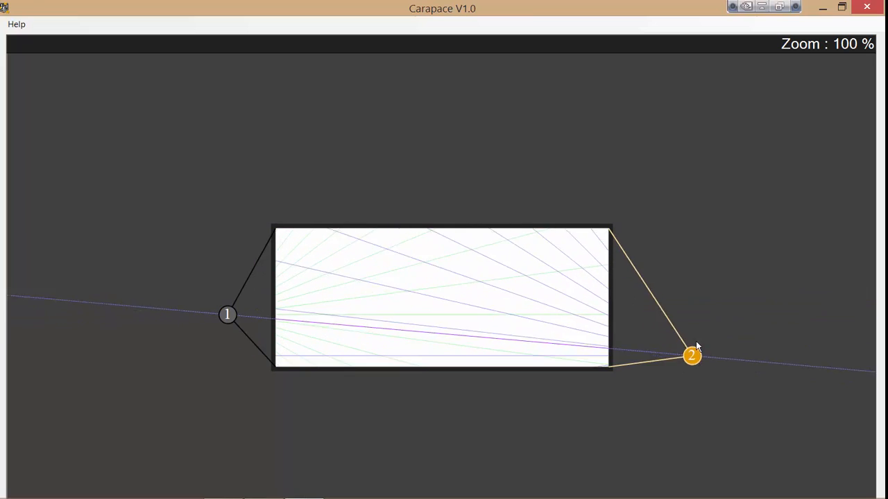
left_click_drag(691, 356, 691, 316)
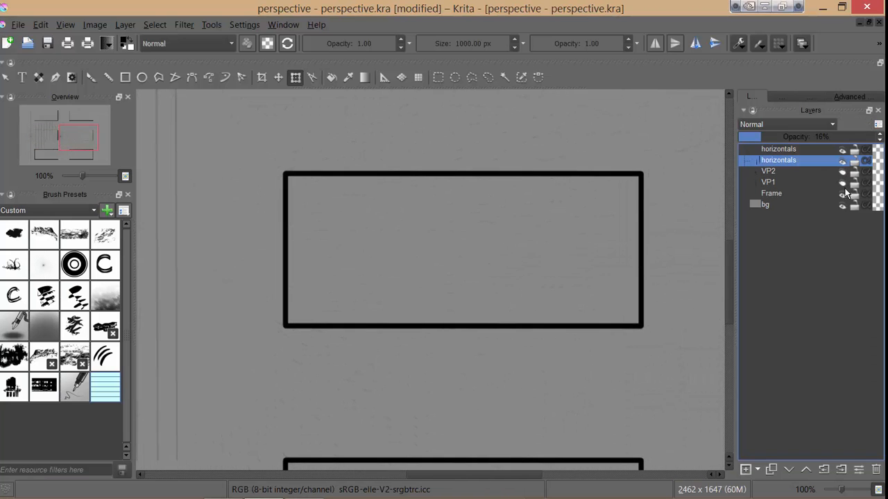
- Paste the Carapace two-point grid as a layer and blend it in Multiply mode
key("ctrl+v")
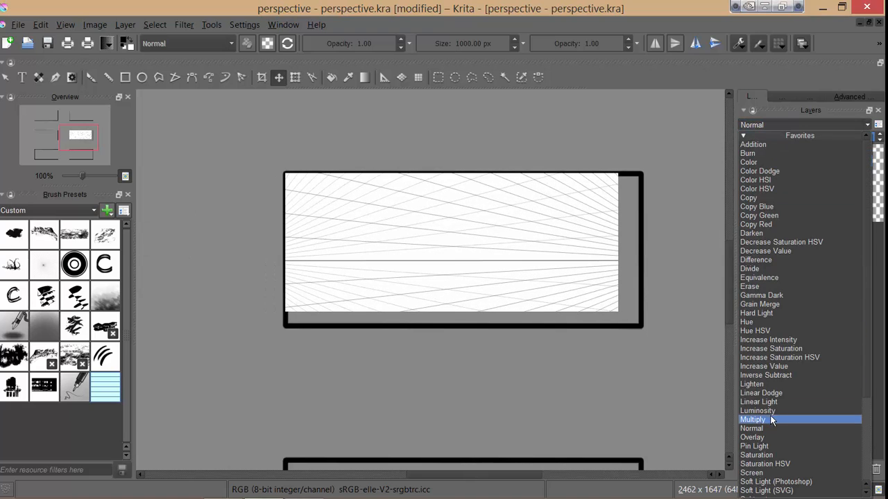
left_click(750, 419)
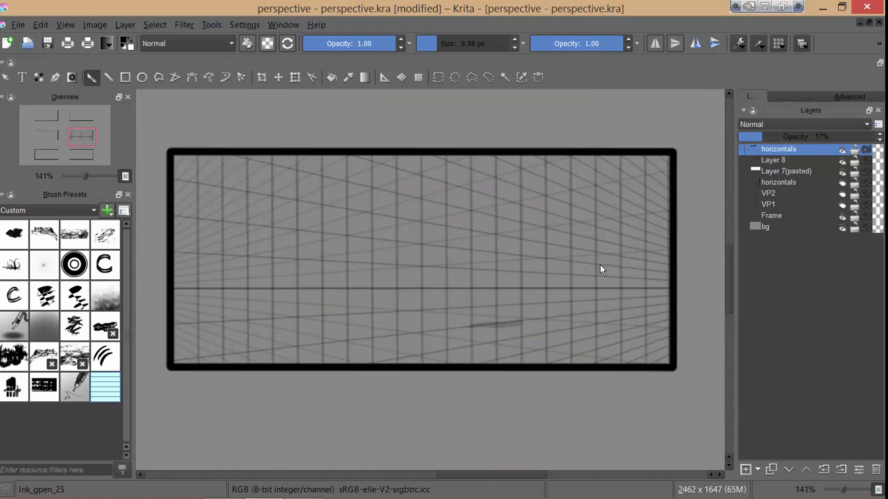
- Draw a receding box edge, a vertical edge and a returning edge along the two-point grid lines
left_click_drag(472, 308, 549, 306)
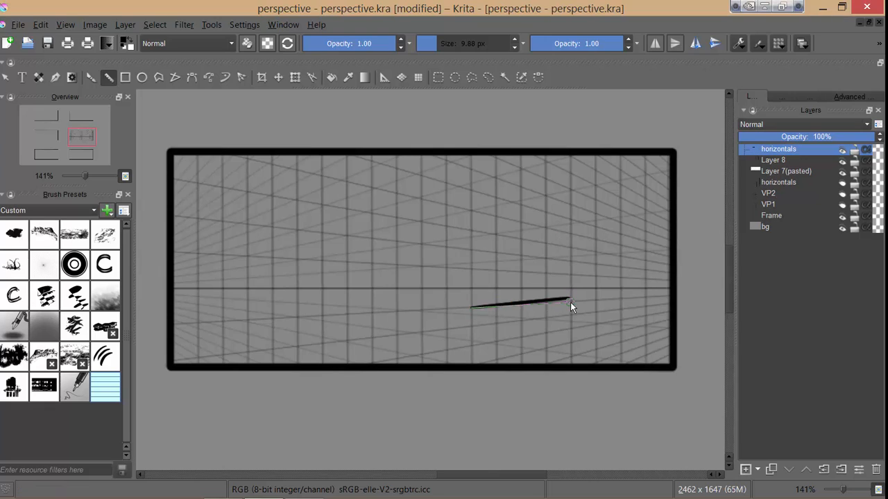
left_click_drag(568, 300, 566, 183)
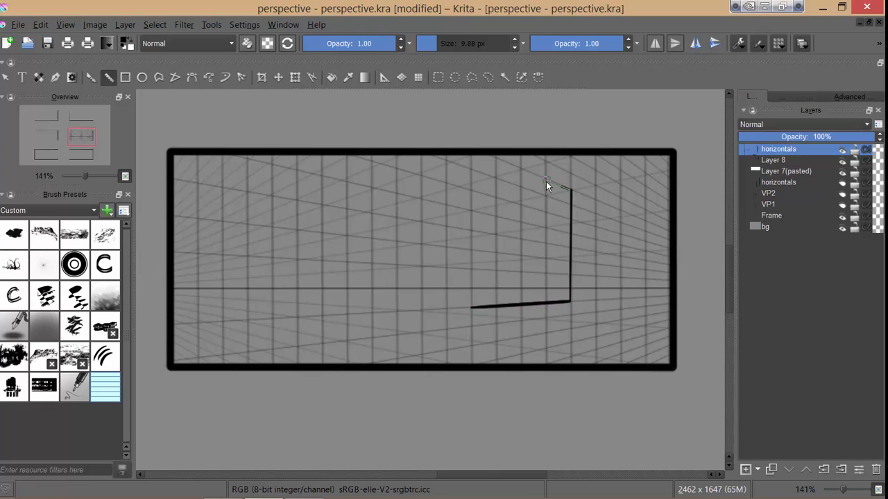
left_click_drag(569, 187, 472, 308)
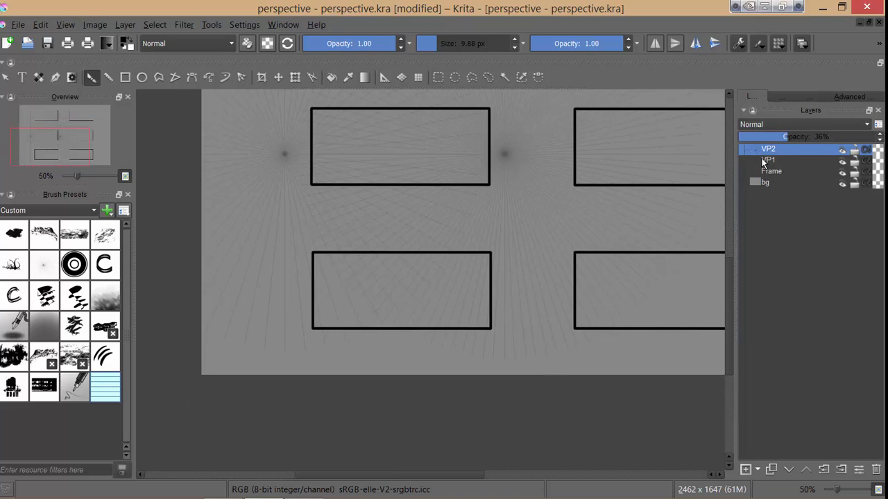
- Select the VP1 and VP2 vanishing-point layers to reposition them for a three-point grid
left_click(765, 159)
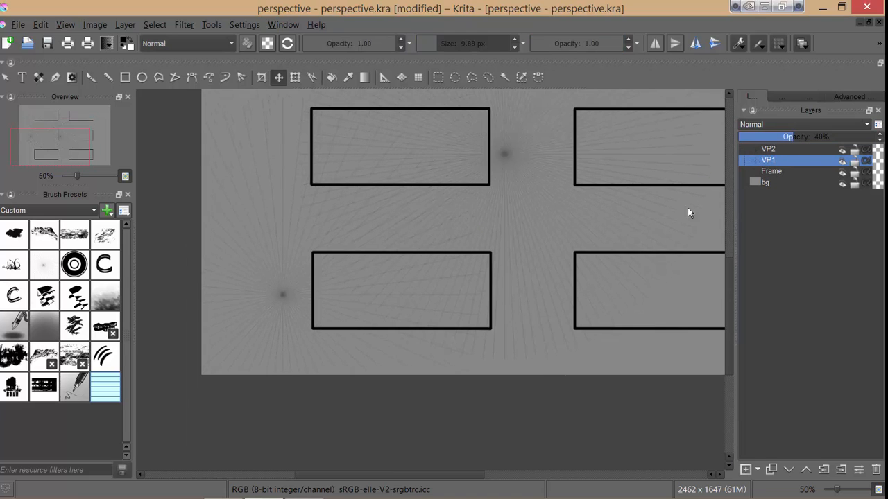
left_click(768, 151)
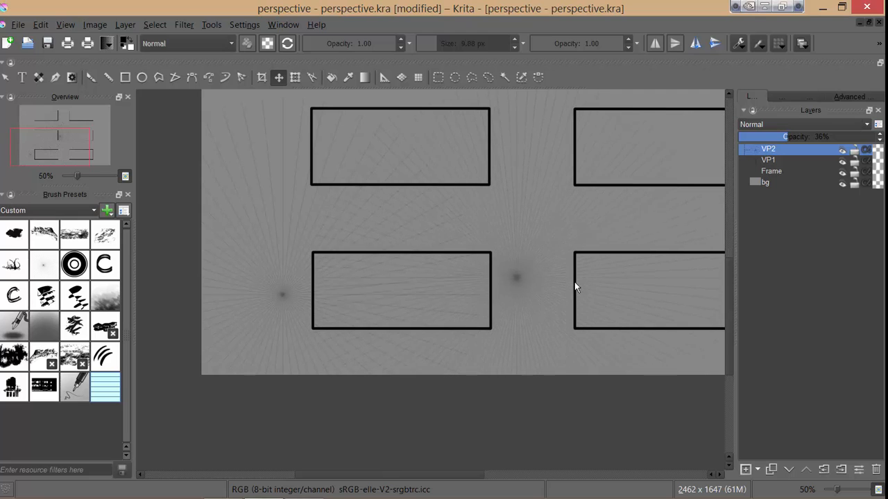
left_click(772, 158)
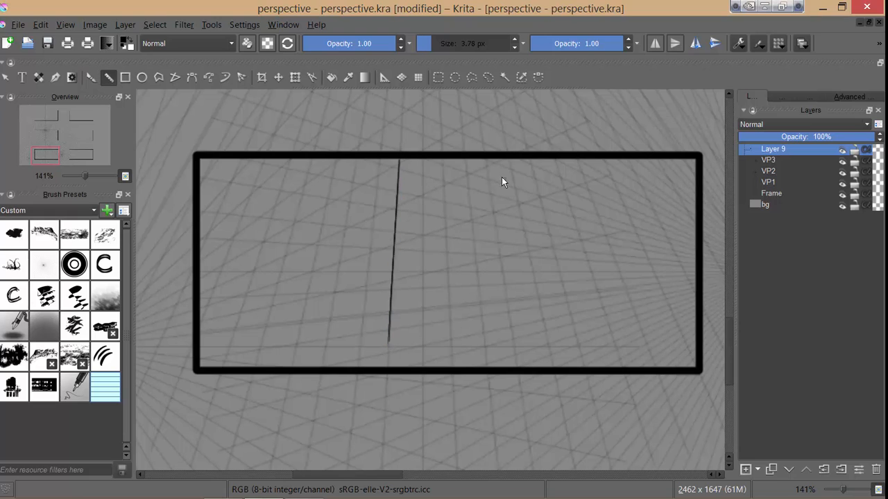
- Draw a converging vertical box edge, the box bottom and a further edge following the grid
left_click_drag(483, 167, 506, 316)
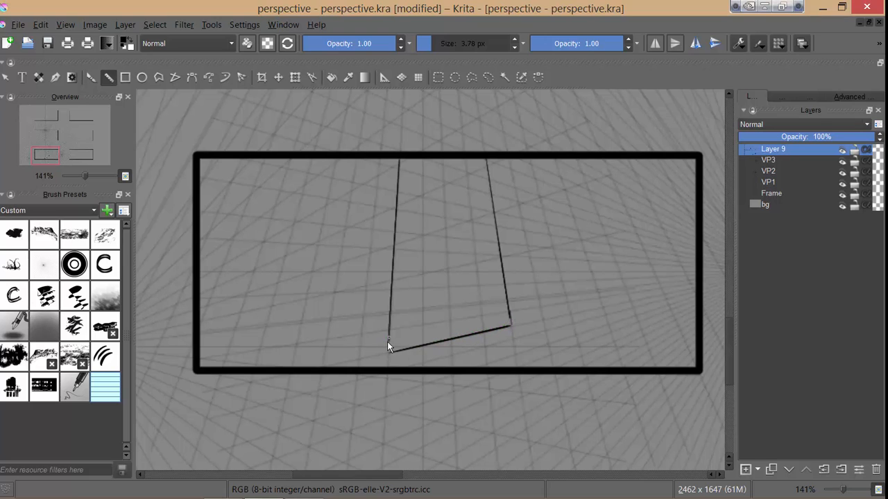
left_click_drag(389, 349, 294, 350)
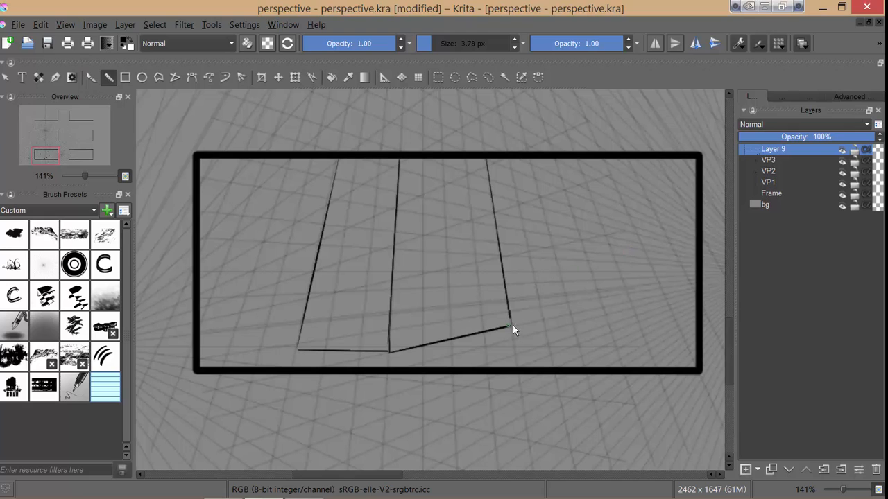
left_click_drag(511, 330, 693, 284)
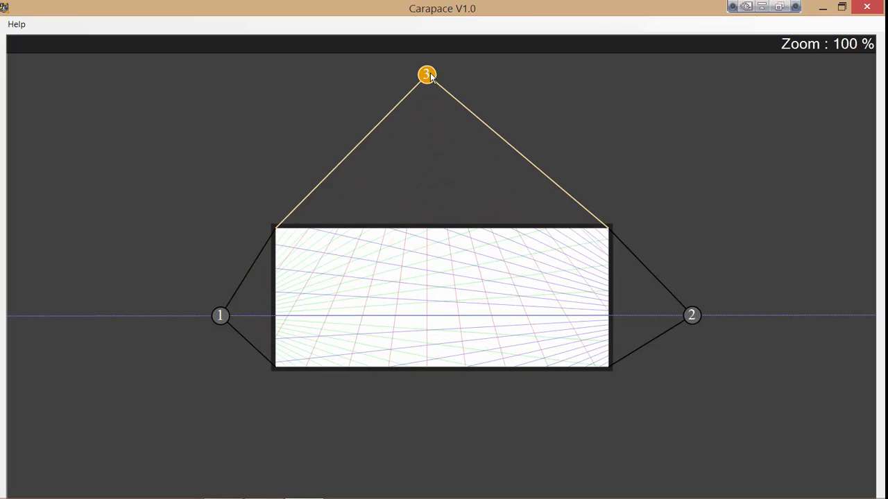
- Zoom out and back to check the third vanishing point raised high above the frame
scroll("down", 3)
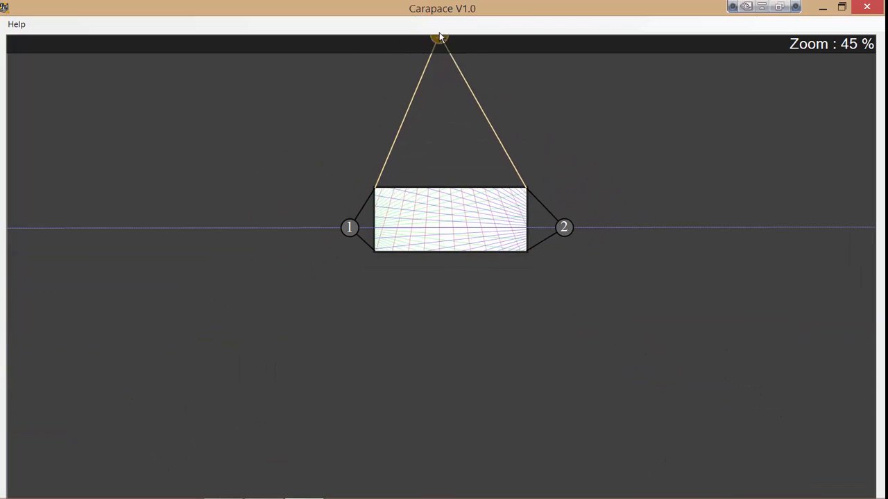
scroll("up", 3)
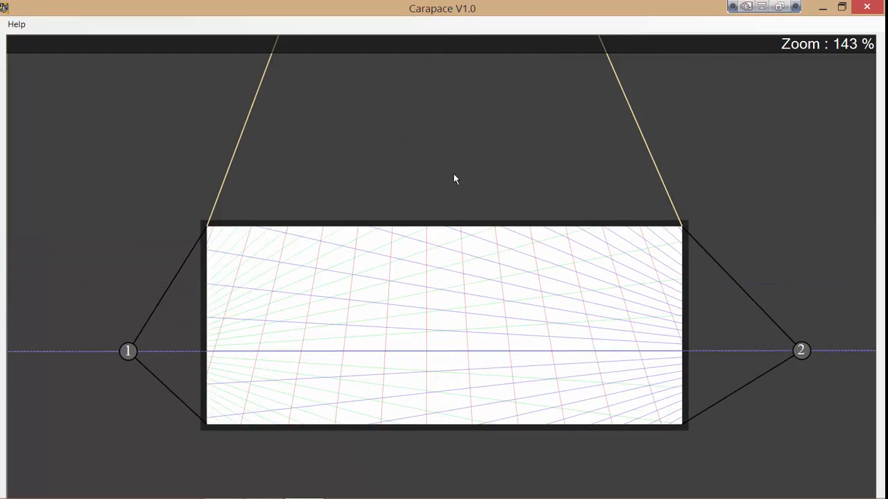
left_click_drag(128, 349, 172, 361)
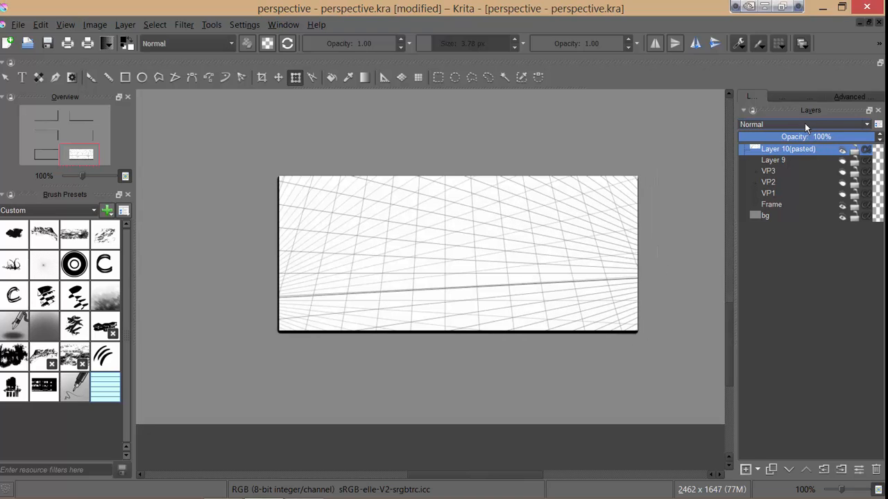
- Set the pasted three-point grid layer's blending mode to Multiply
left_click(807, 124)
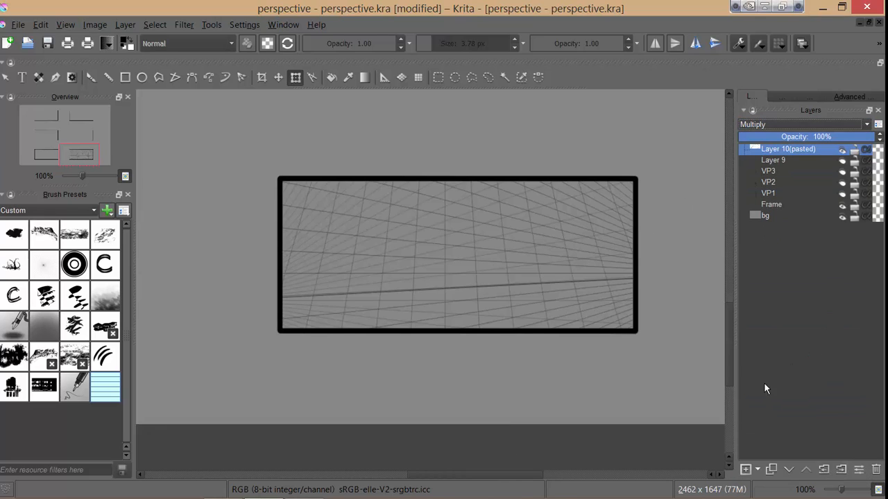
left_click_drag(416, 253, 447, 197)
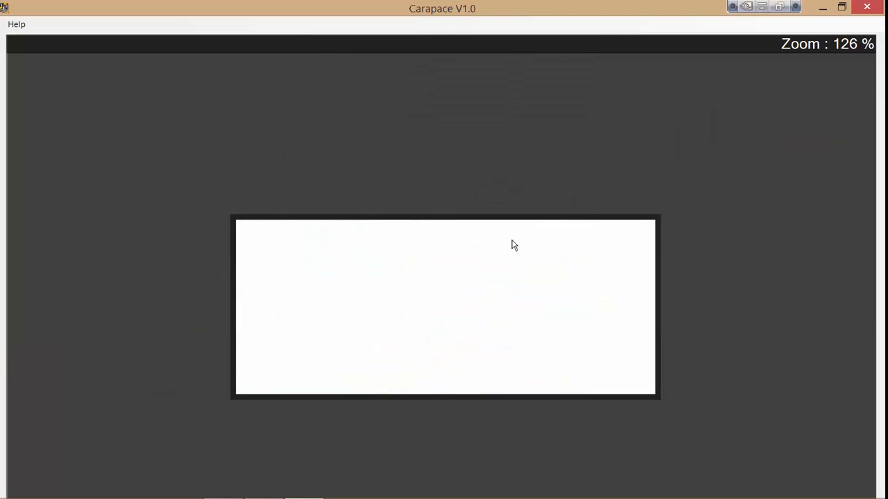
- Load the GksDt0q city concept art image as the Carapace background via the Open dialog
left_click(16, 25)
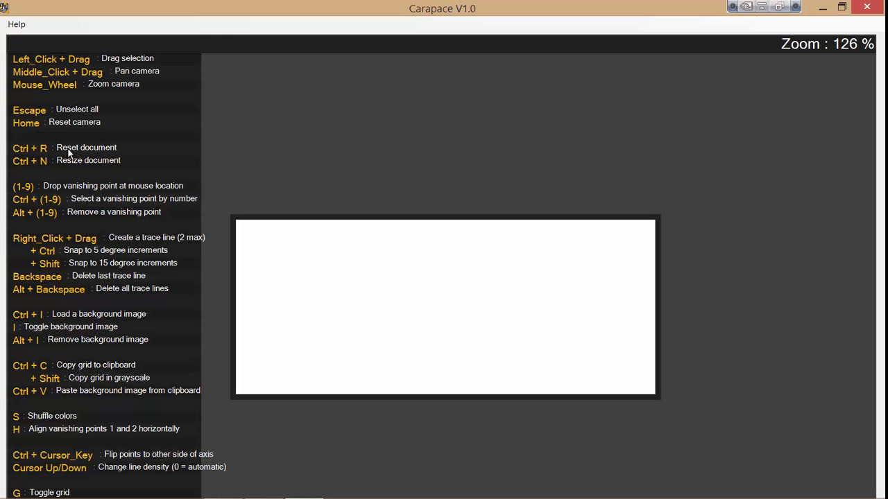
mouse_move(72, 320)
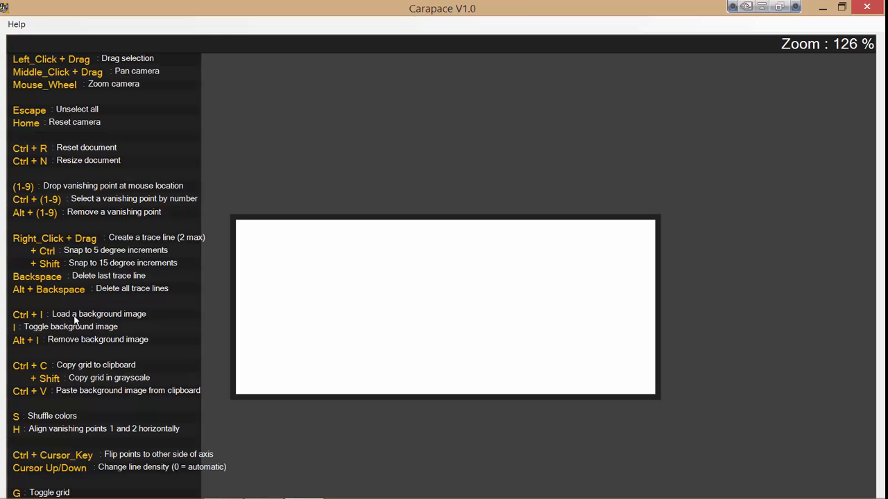
mouse_move(313, 194)
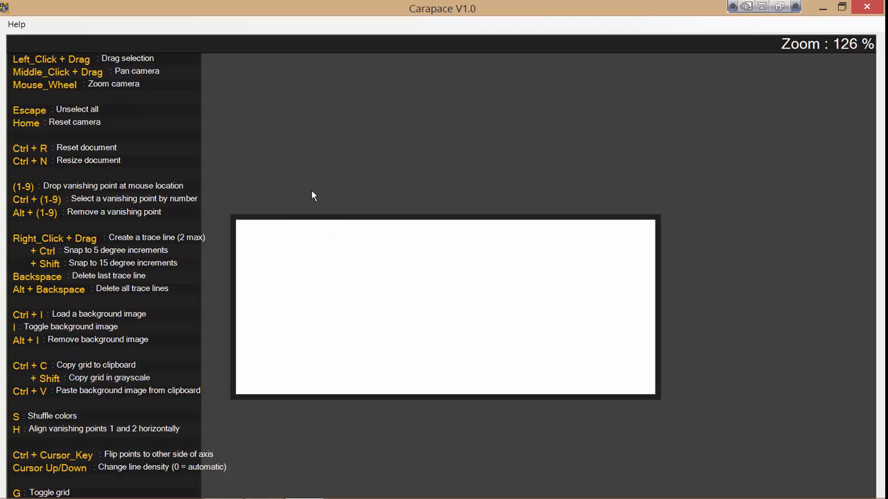
left_click(17, 25)
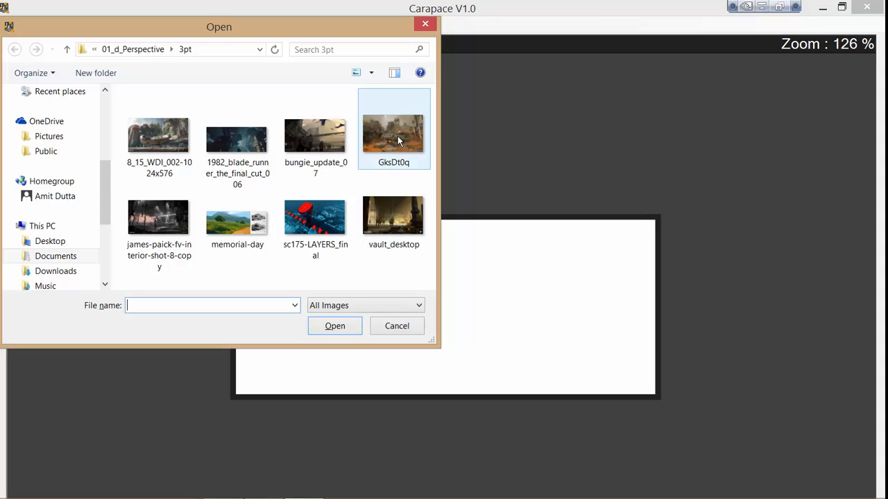
left_click(393, 136)
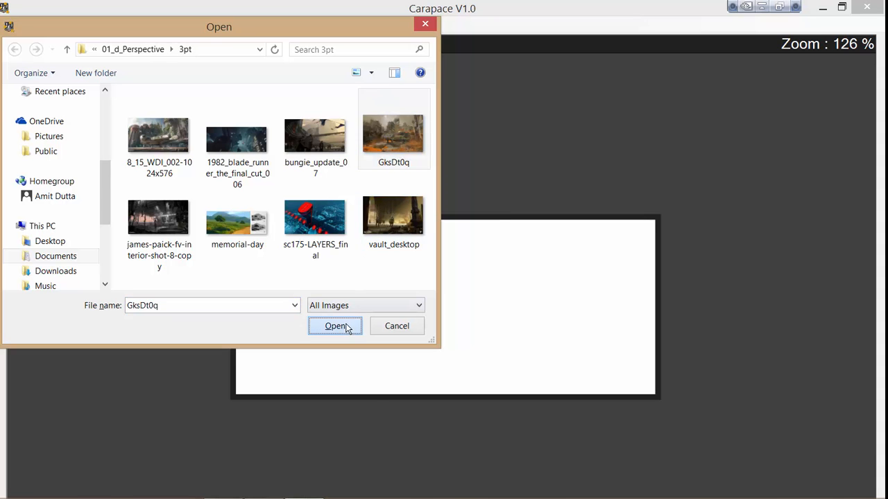
left_click(336, 326)
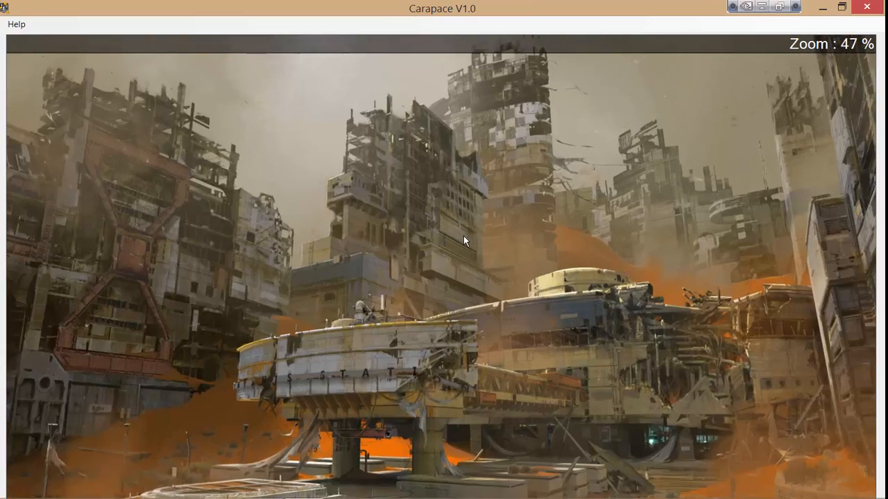
- Zoom out over the cityscape and check the shortcut overlay while tracing building verticals to a high vanishing point
scroll("down", 3)
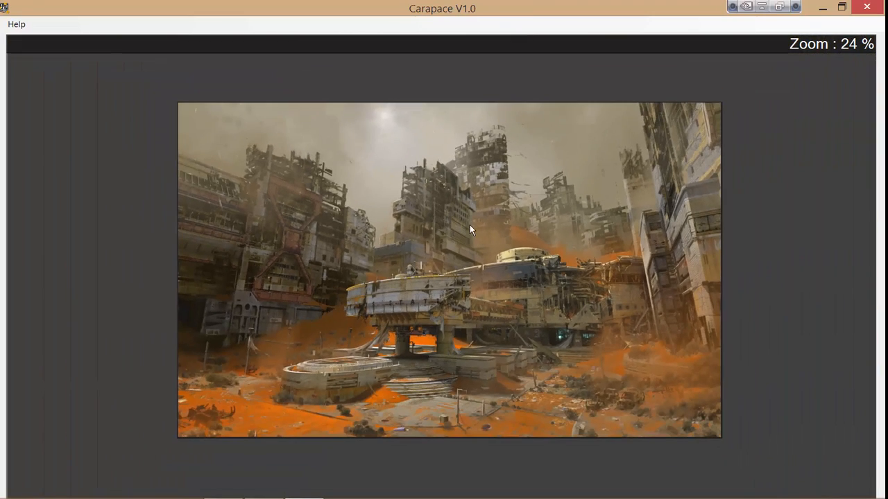
mouse_move(444, 242)
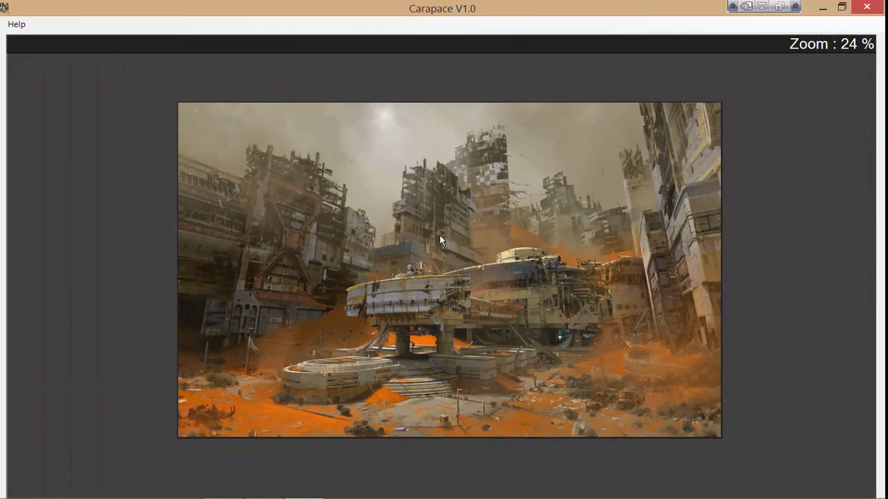
left_click(17, 25)
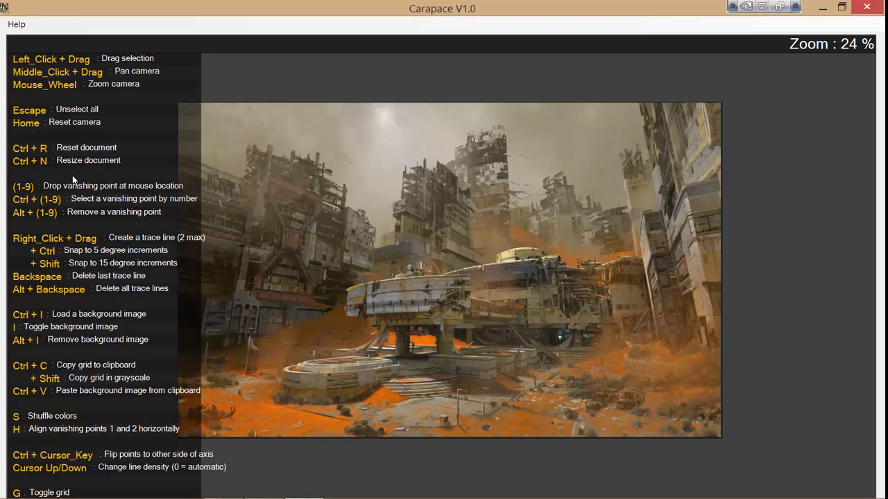
mouse_move(203, 250)
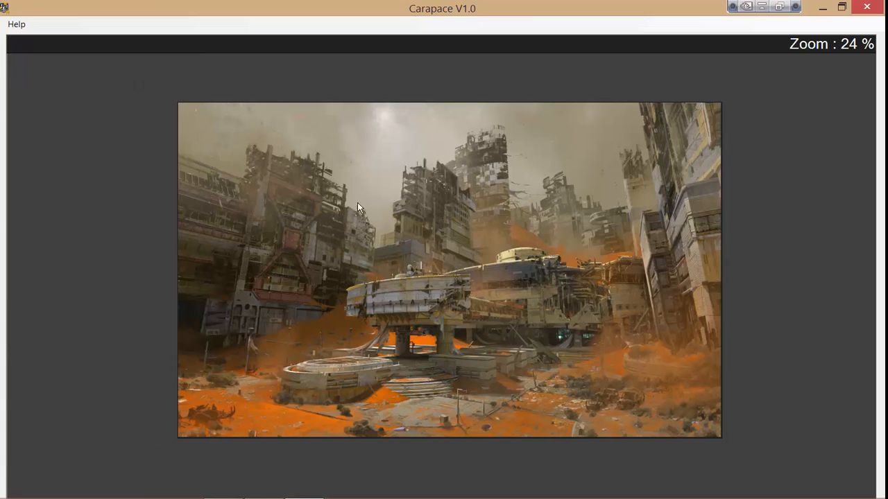
mouse_move(351, 186)
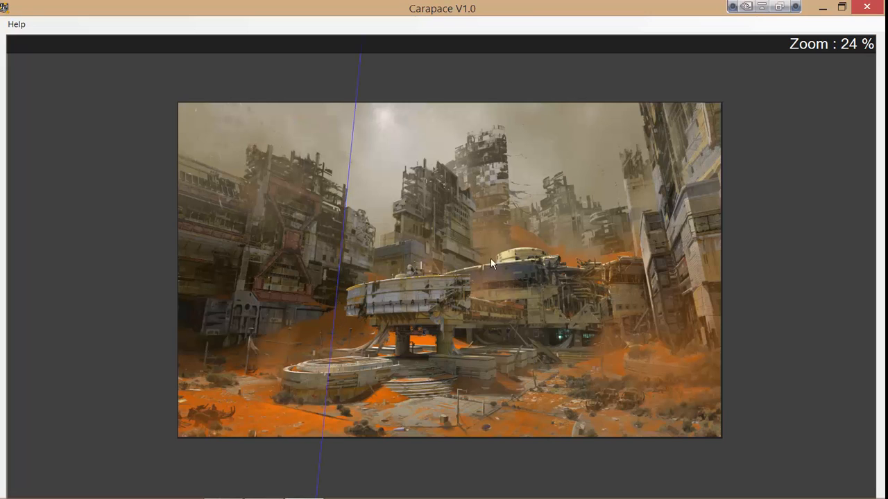
mouse_move(688, 193)
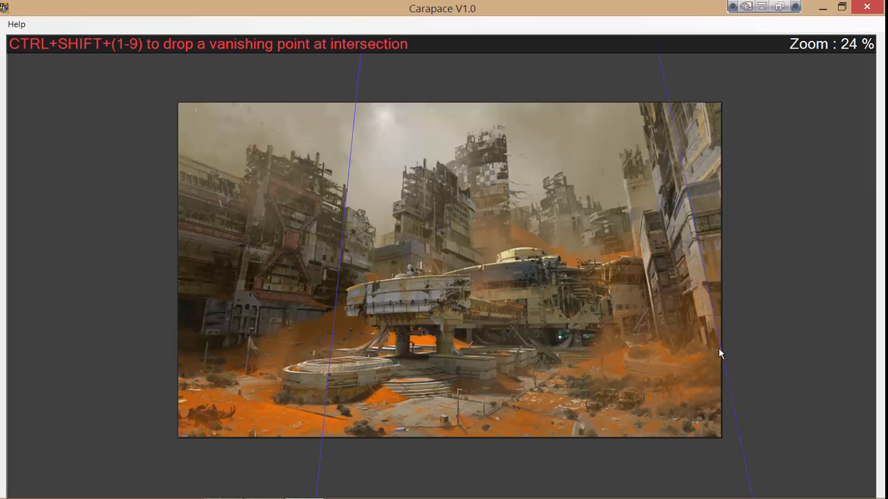
mouse_move(625, 266)
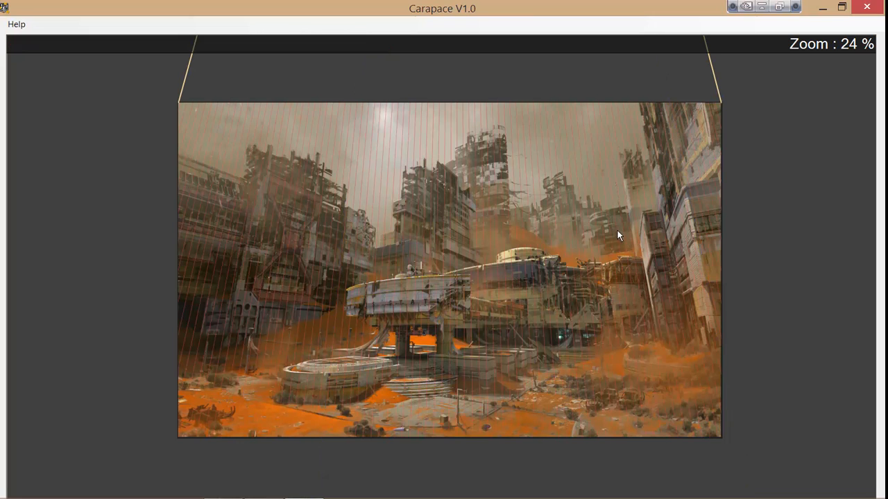
mouse_move(585, 247)
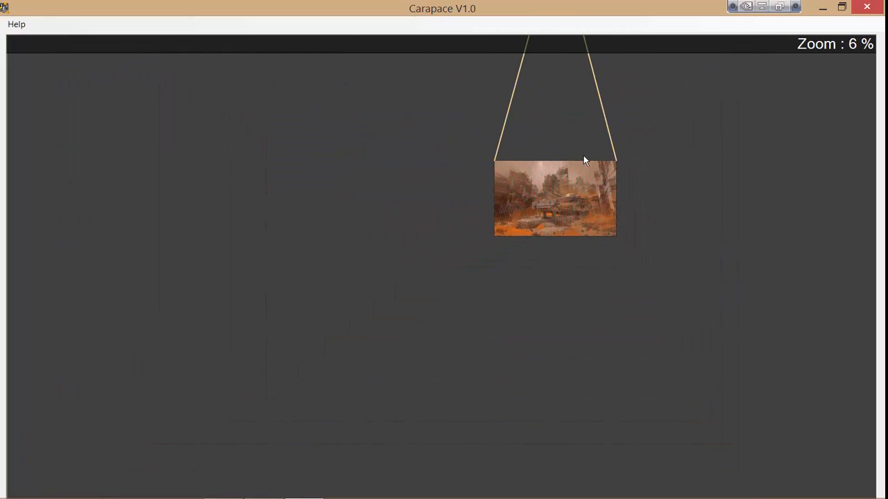
mouse_move(570, 167)
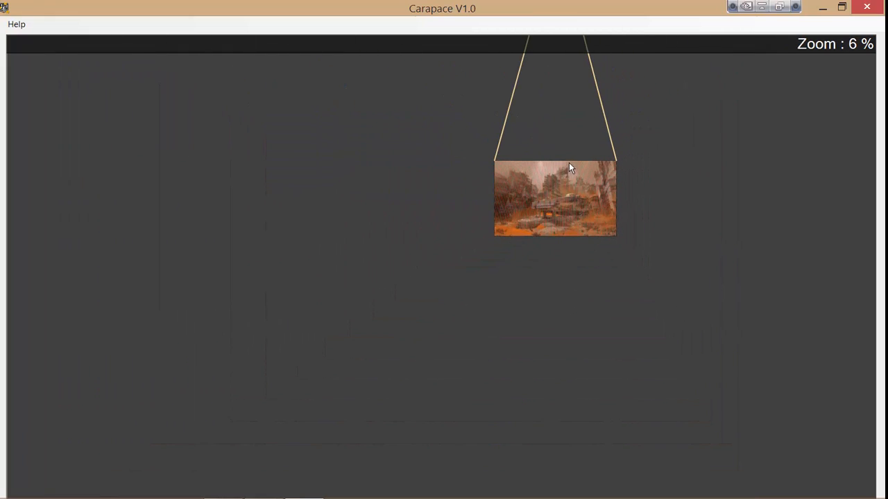
mouse_move(541, 340)
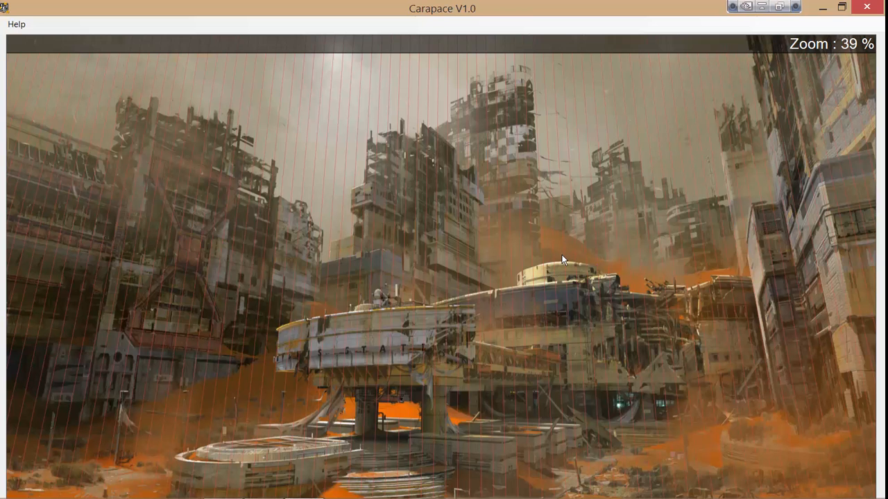
scroll("down", 3)
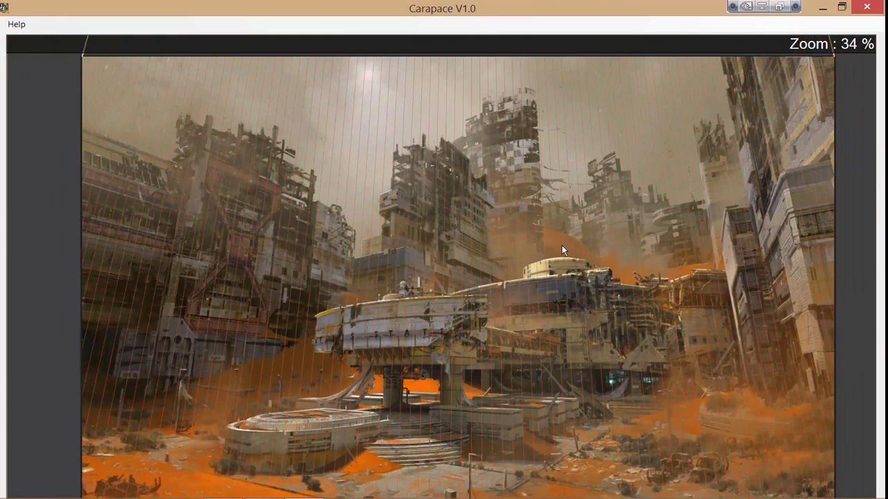
mouse_move(778, 196)
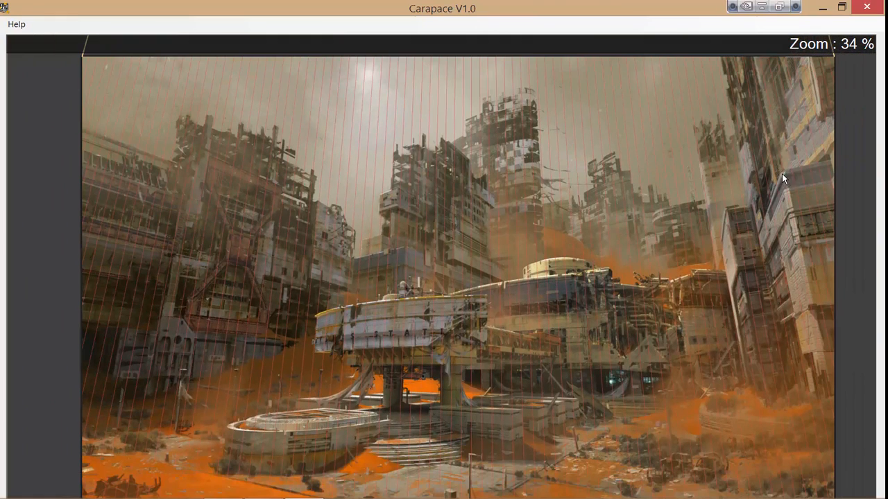
mouse_move(774, 217)
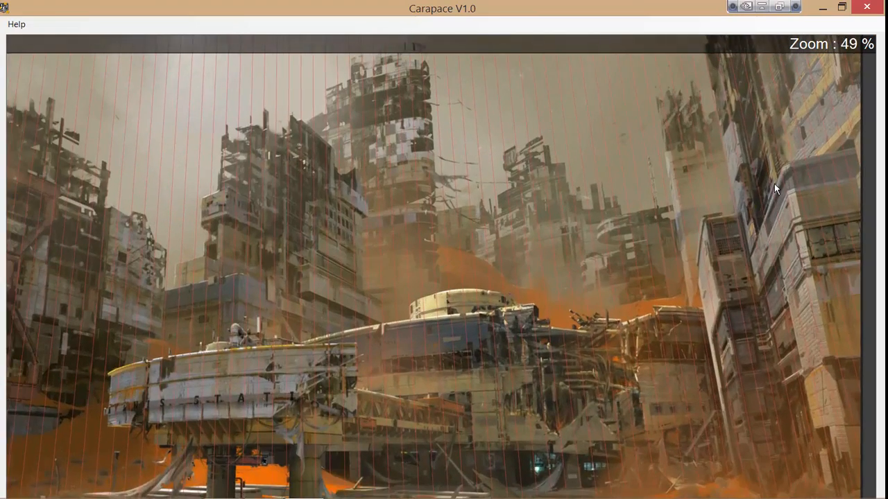
- Zoom out over the cityscape before tracing horizontal building edges toward a right-hand vanishing point
scroll("down", 3)
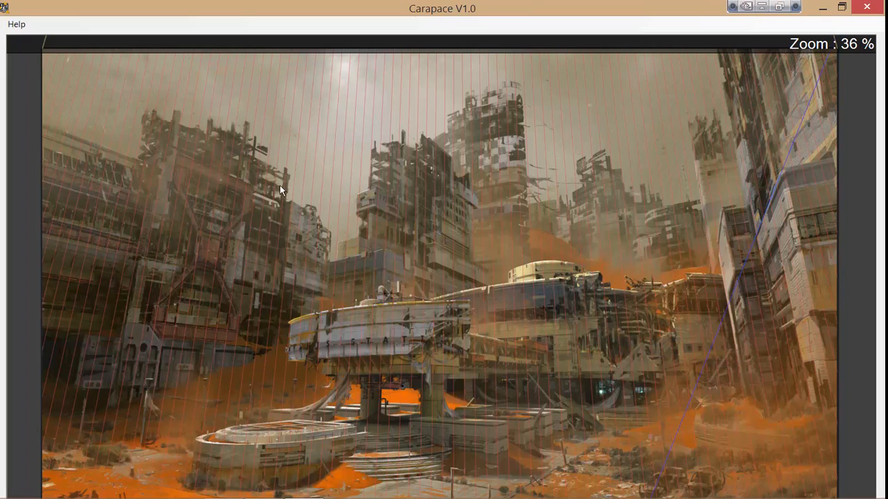
mouse_move(267, 194)
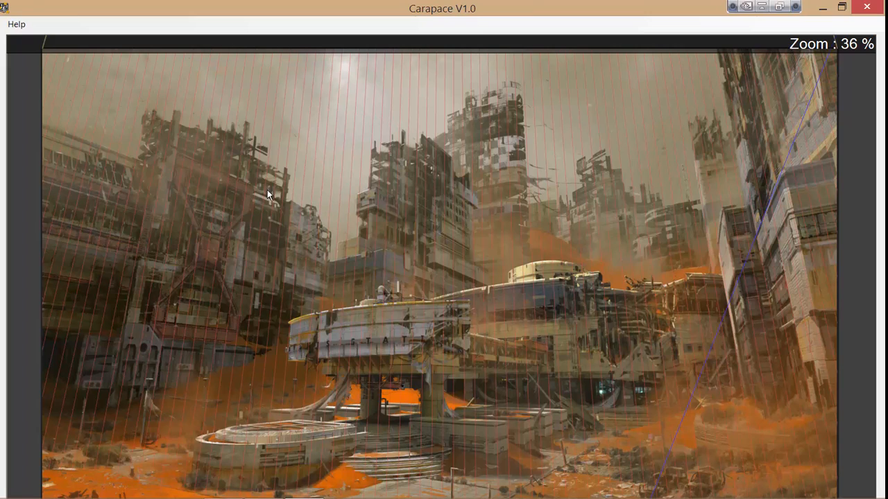
mouse_move(316, 216)
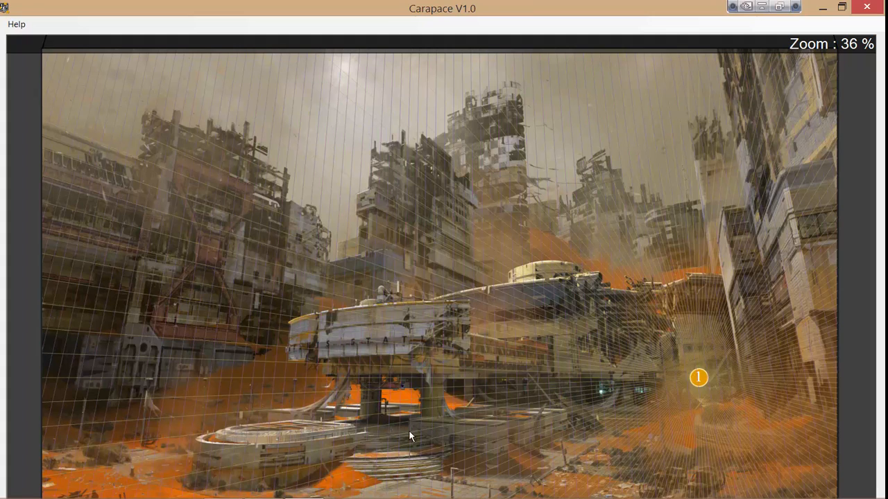
mouse_move(375, 422)
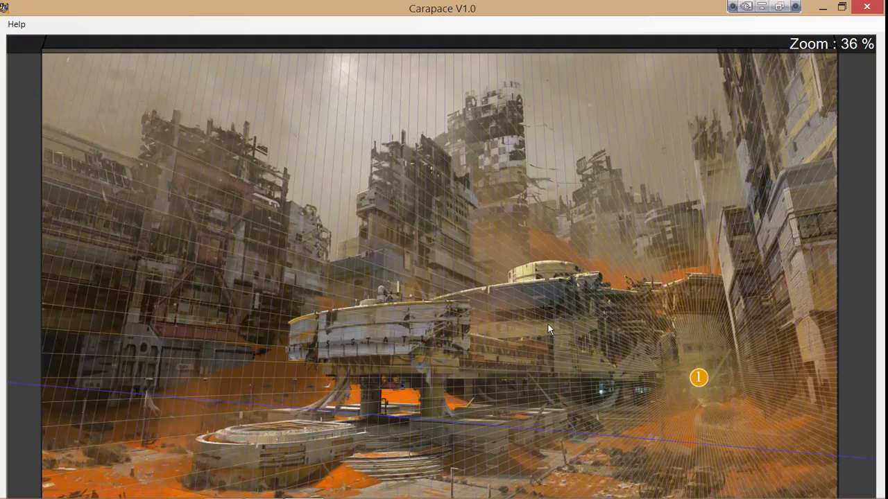
mouse_move(503, 224)
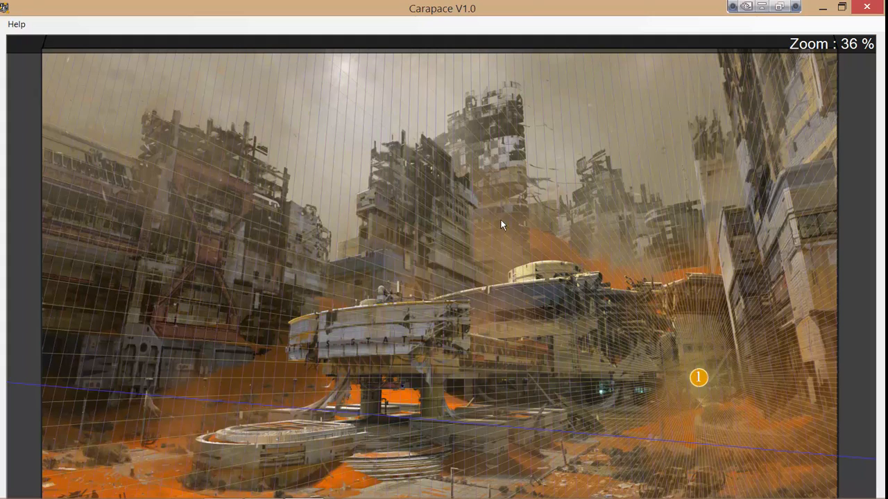
mouse_move(334, 270)
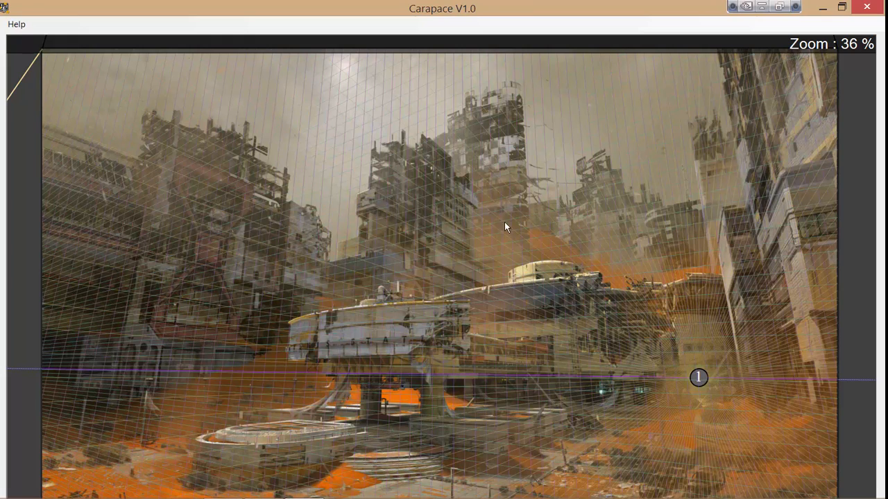
scroll("down", 3)
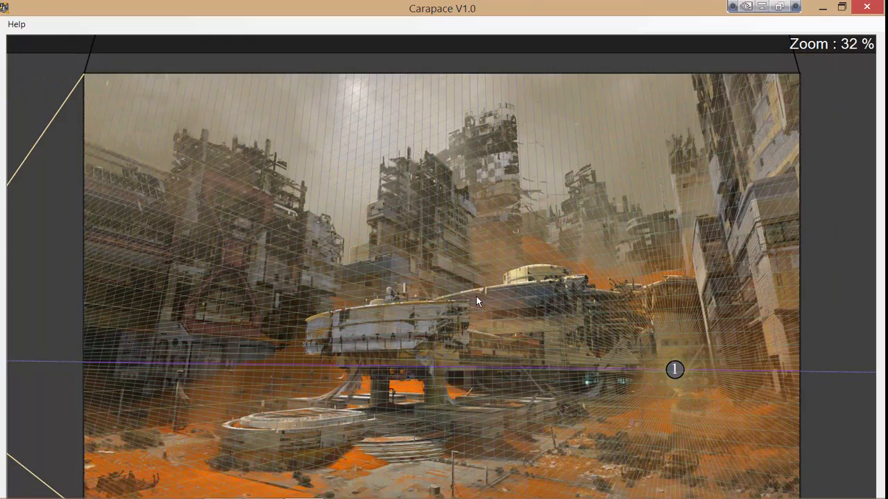
scroll("down", 3)
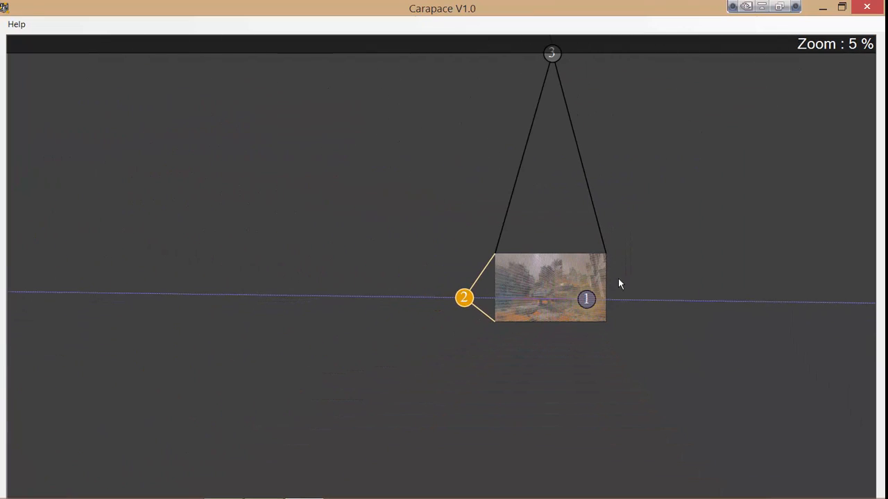
mouse_move(602, 250)
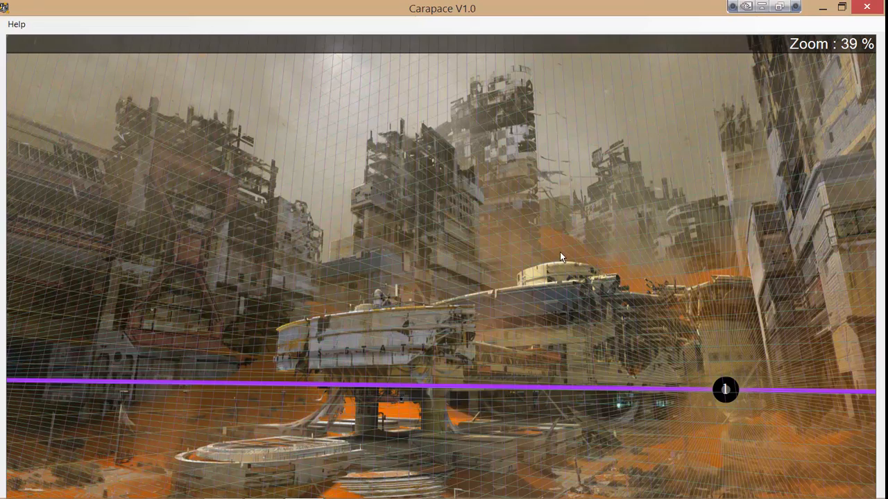
mouse_move(463, 252)
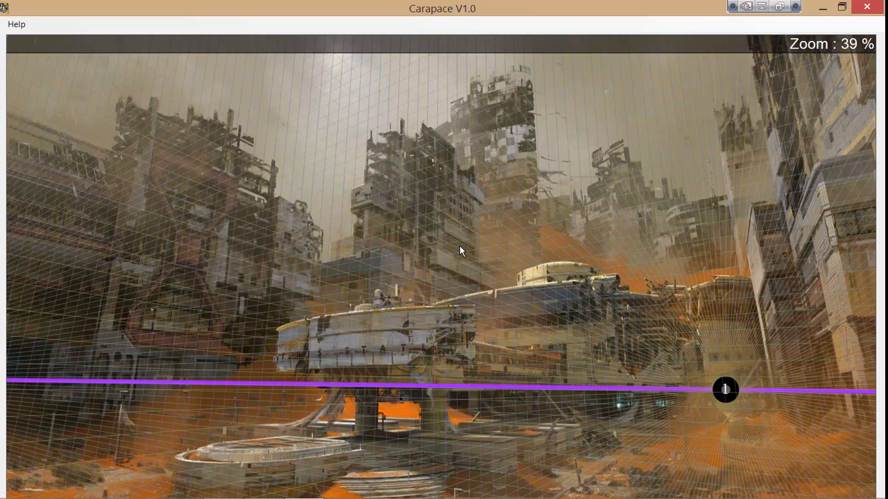
mouse_move(586, 277)
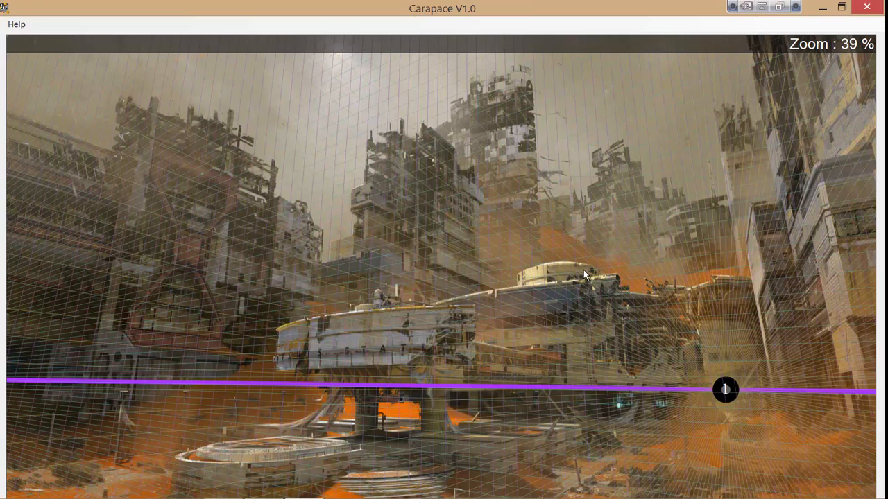
scroll("down", 3)
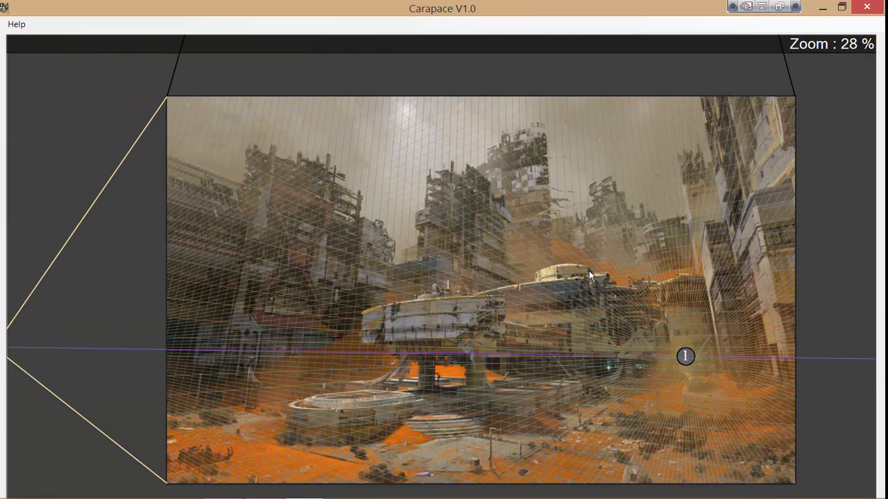